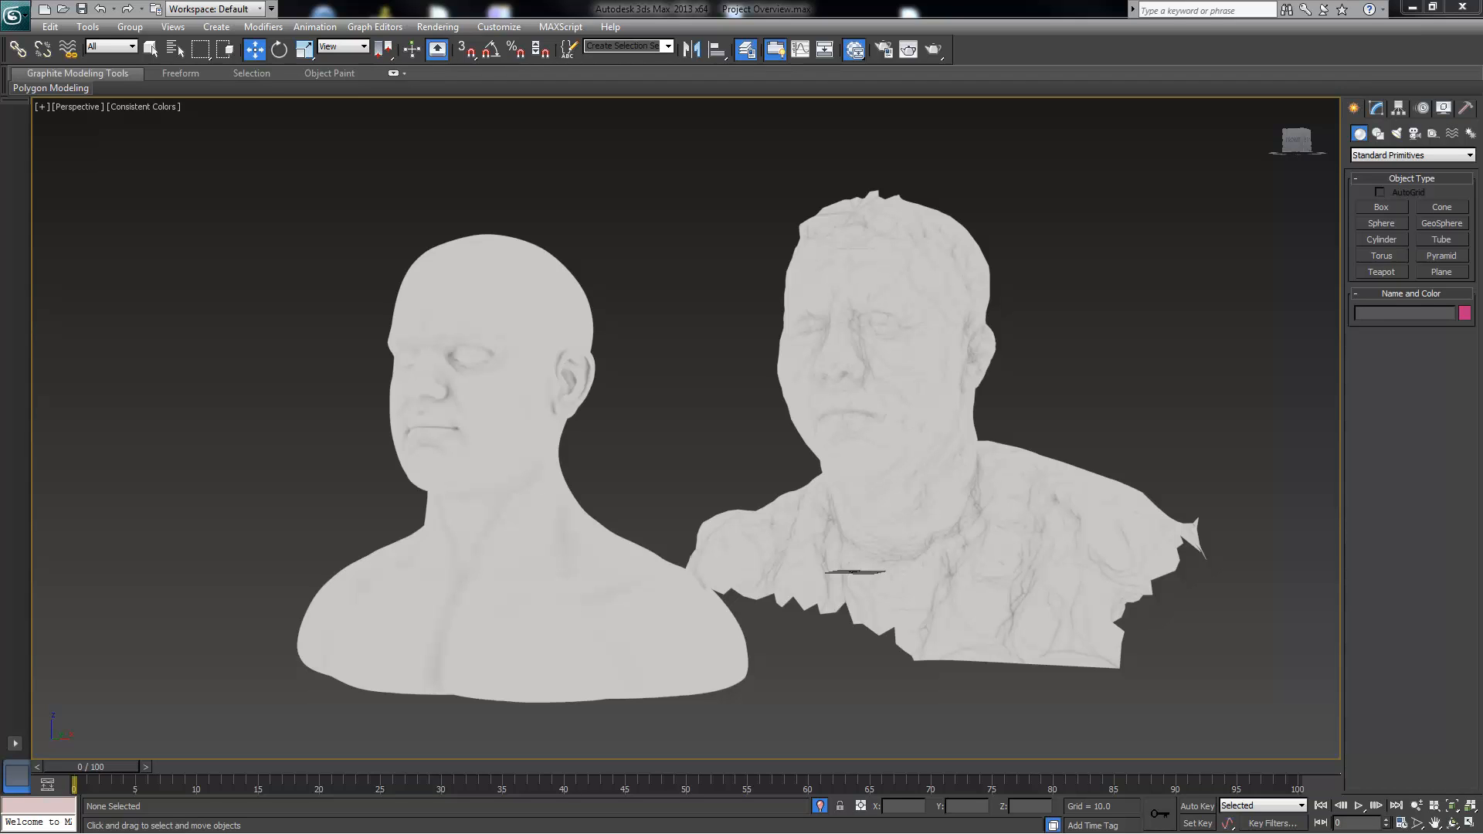
{"action": "mouse_move", "coordinate": [499, 304]}
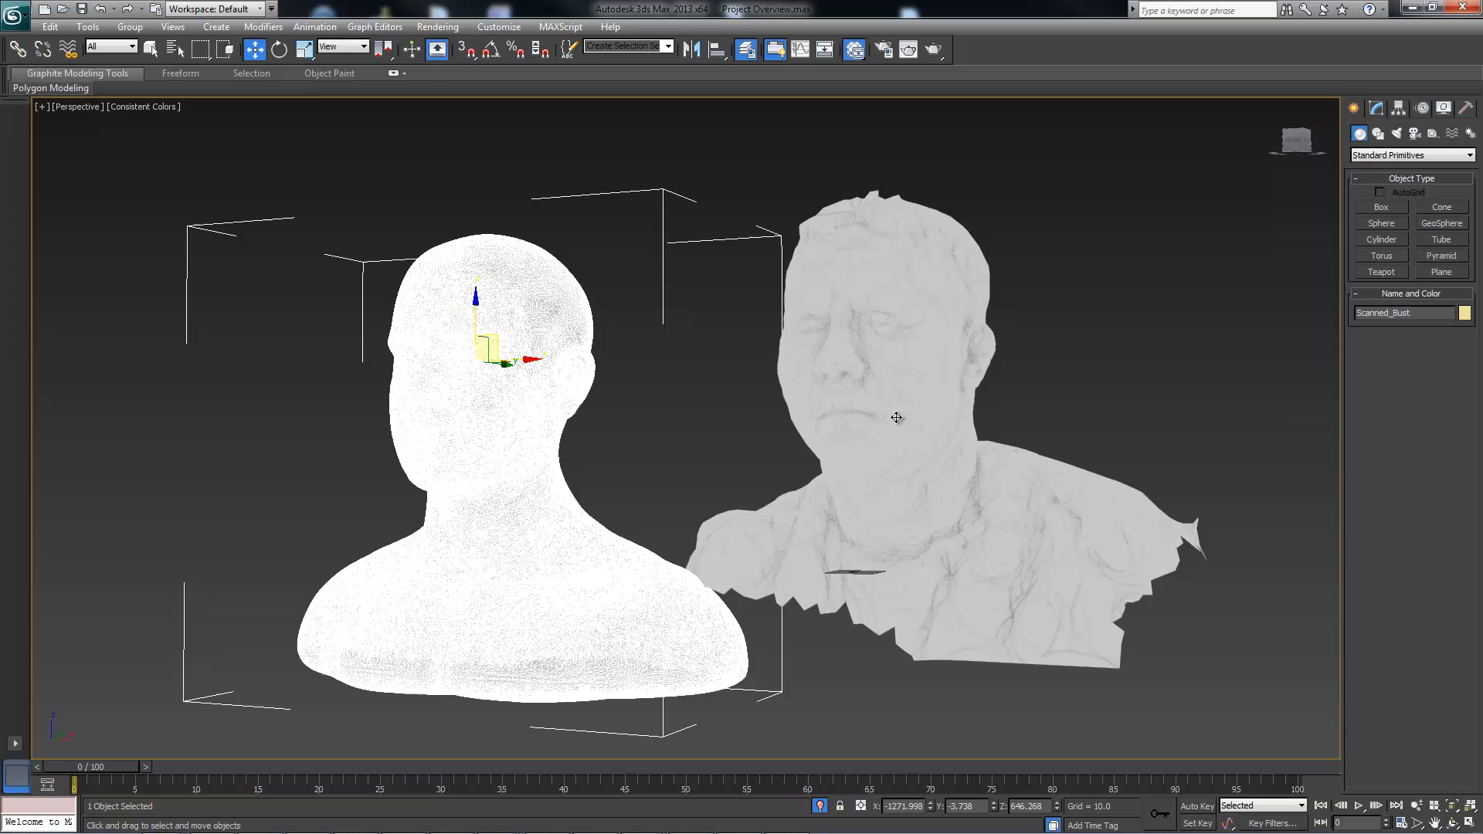
Step: Select the rough 123d catched mesh scan on the right to show its triangle wireframe
{"action": "left_click", "coordinate": [893, 418]}
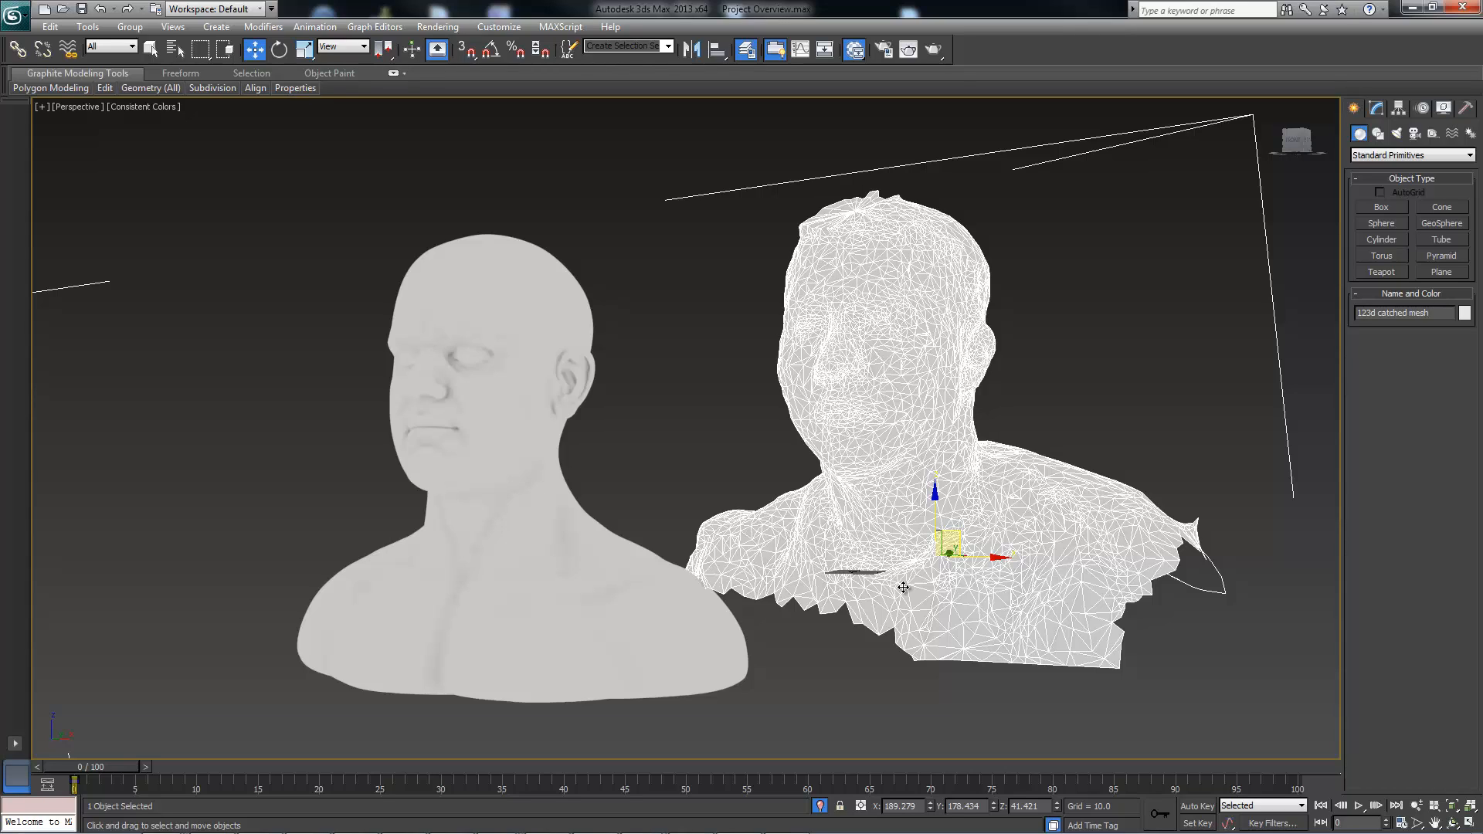
{"action": "mouse_move", "coordinate": [594, 518]}
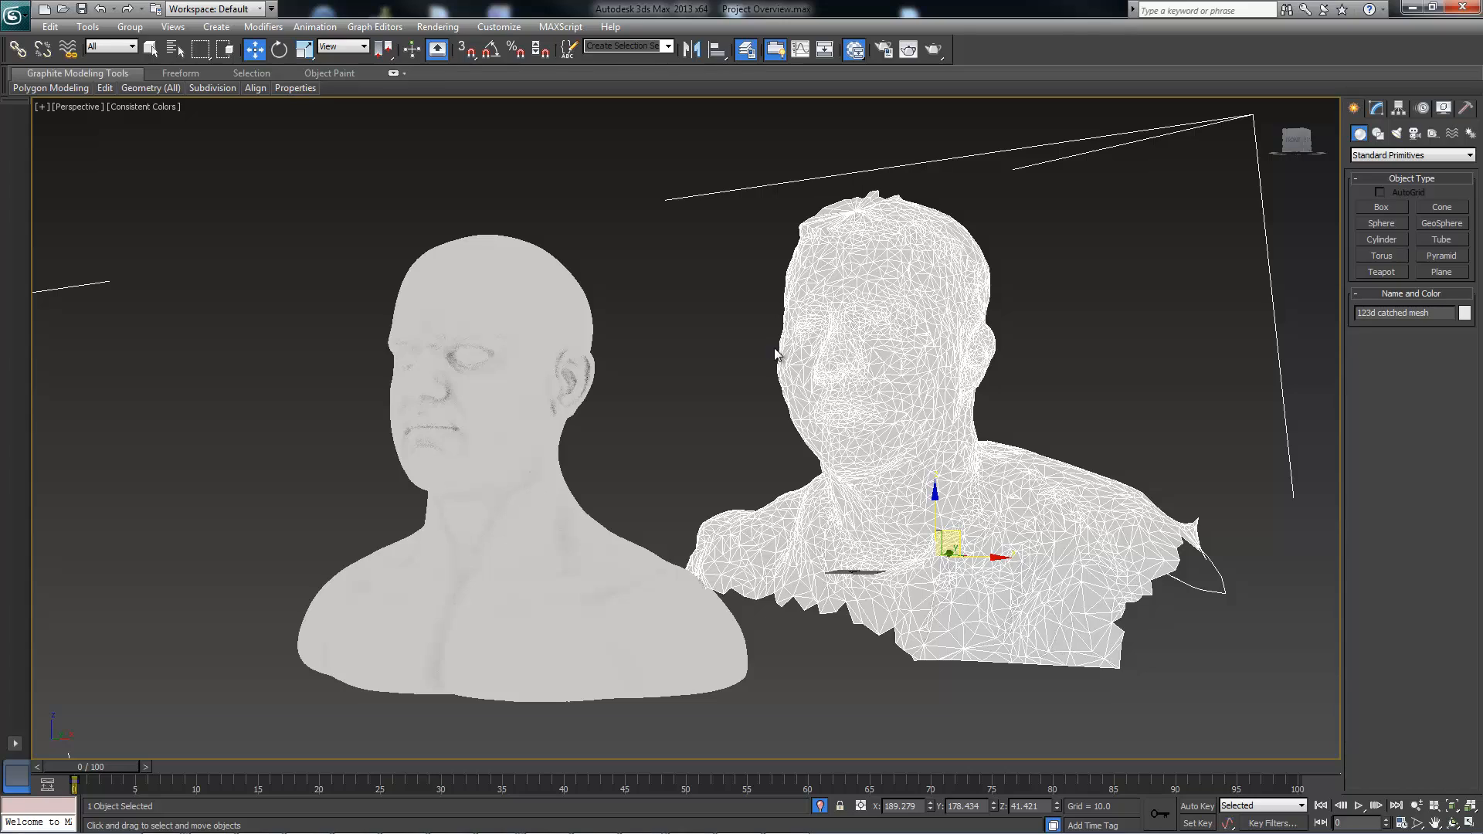
{"action": "mouse_move", "coordinate": [606, 354]}
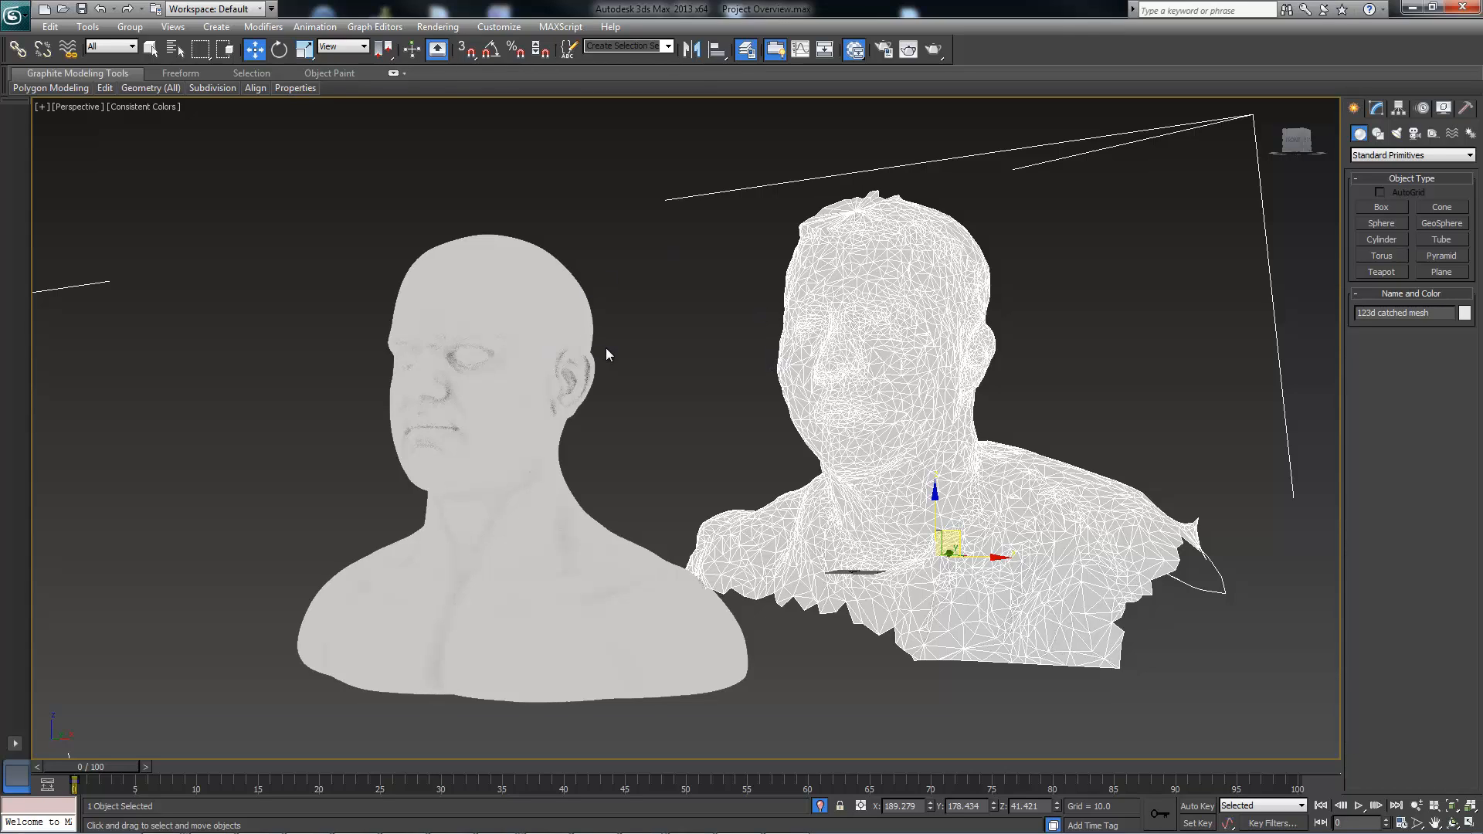
{"action": "mouse_move", "coordinate": [482, 300]}
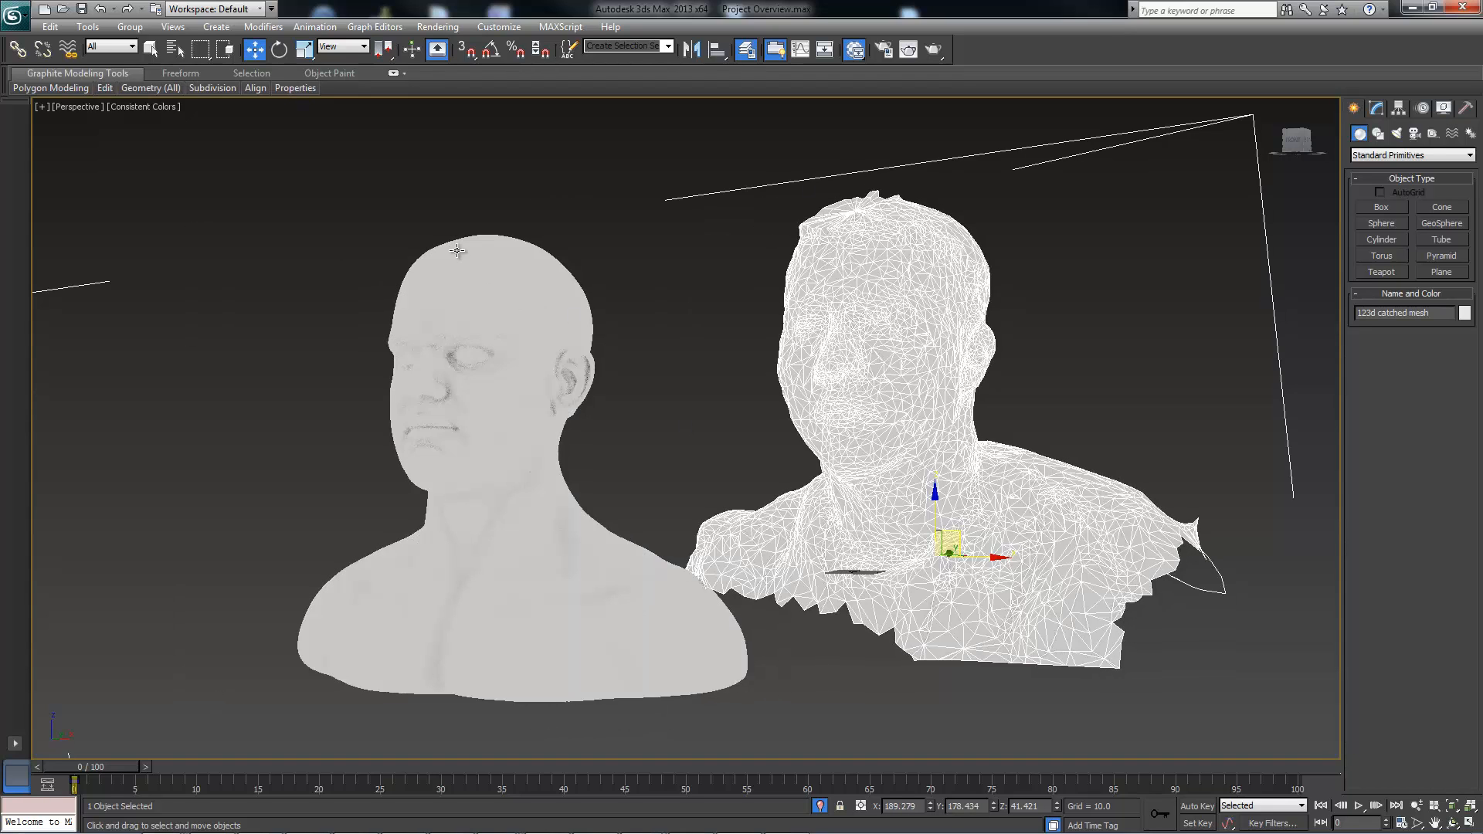
{"action": "mouse_move", "coordinate": [678, 357]}
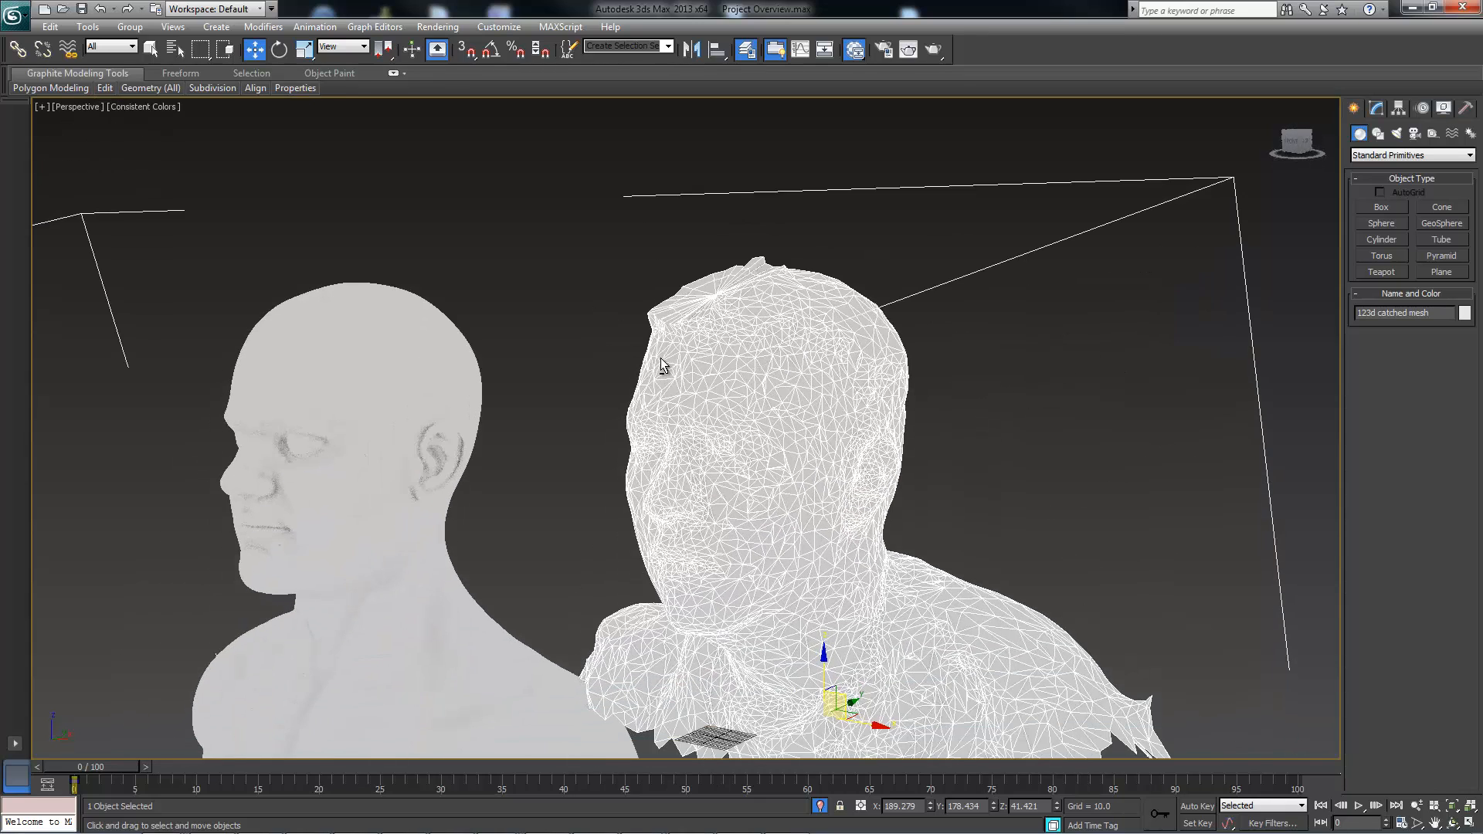
{"action": "mouse_move", "coordinate": [632, 400]}
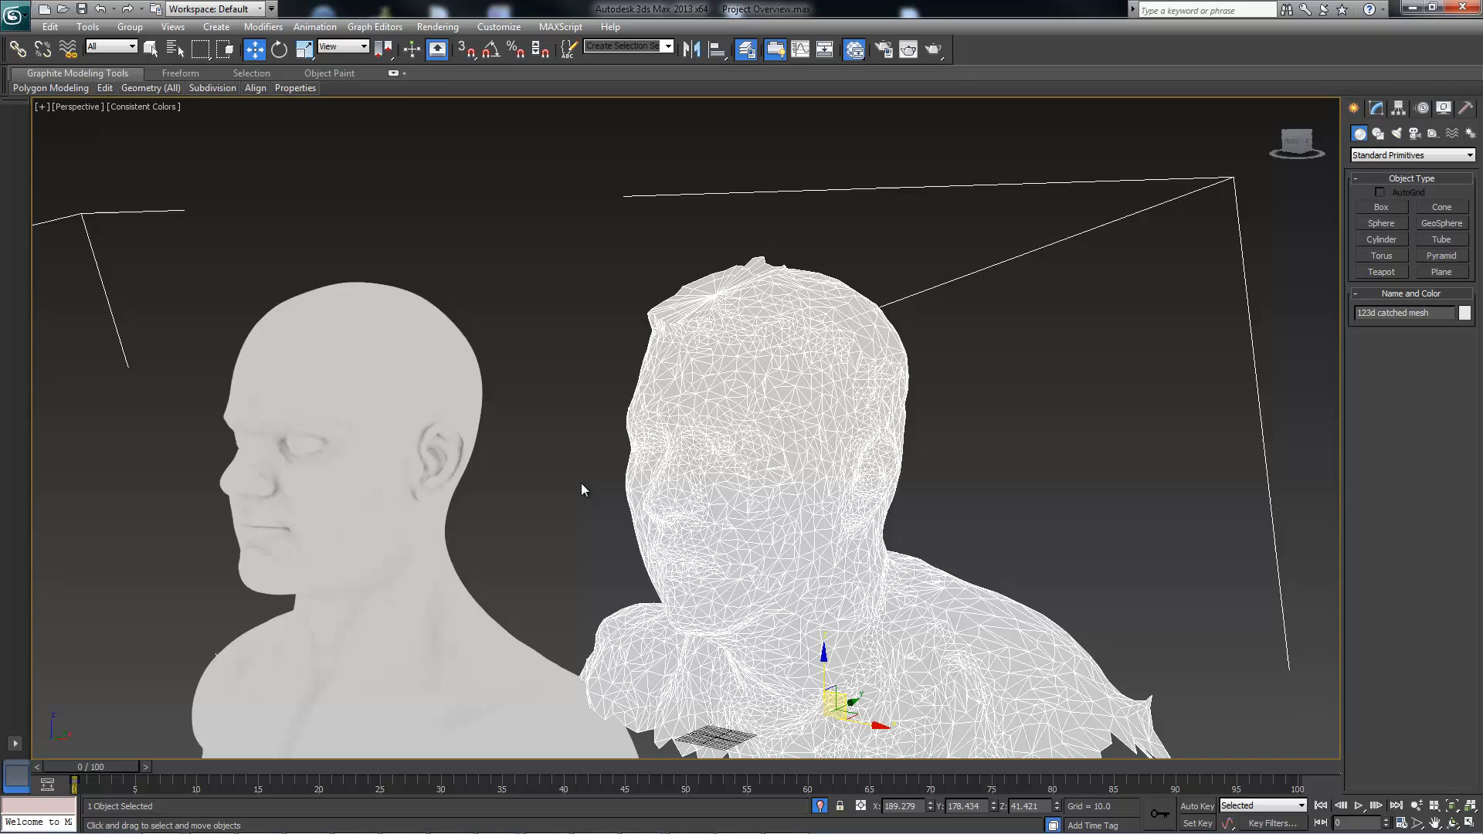
{"action": "mouse_move", "coordinate": [597, 497]}
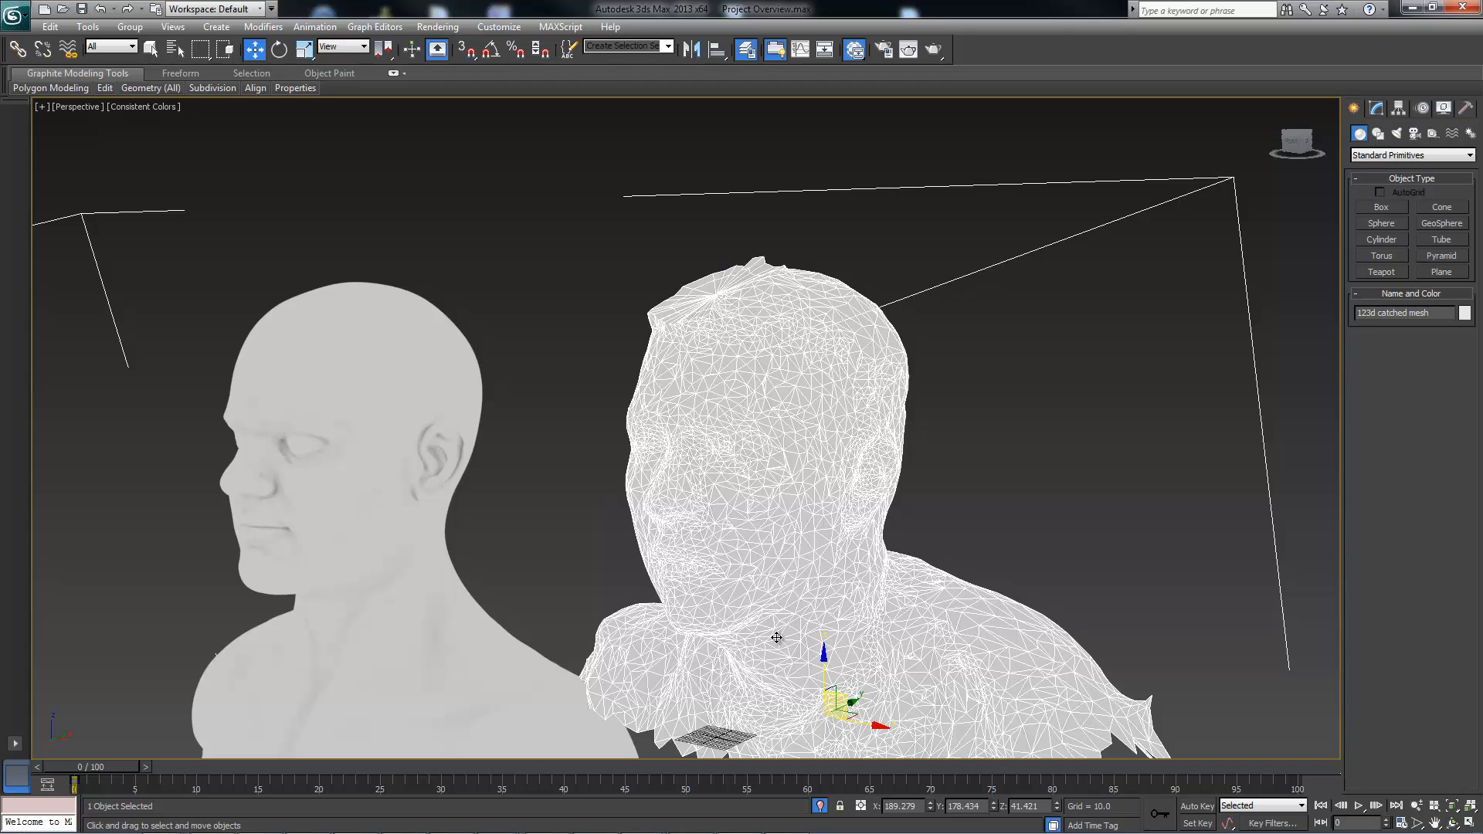
{"action": "mouse_move", "coordinate": [743, 487]}
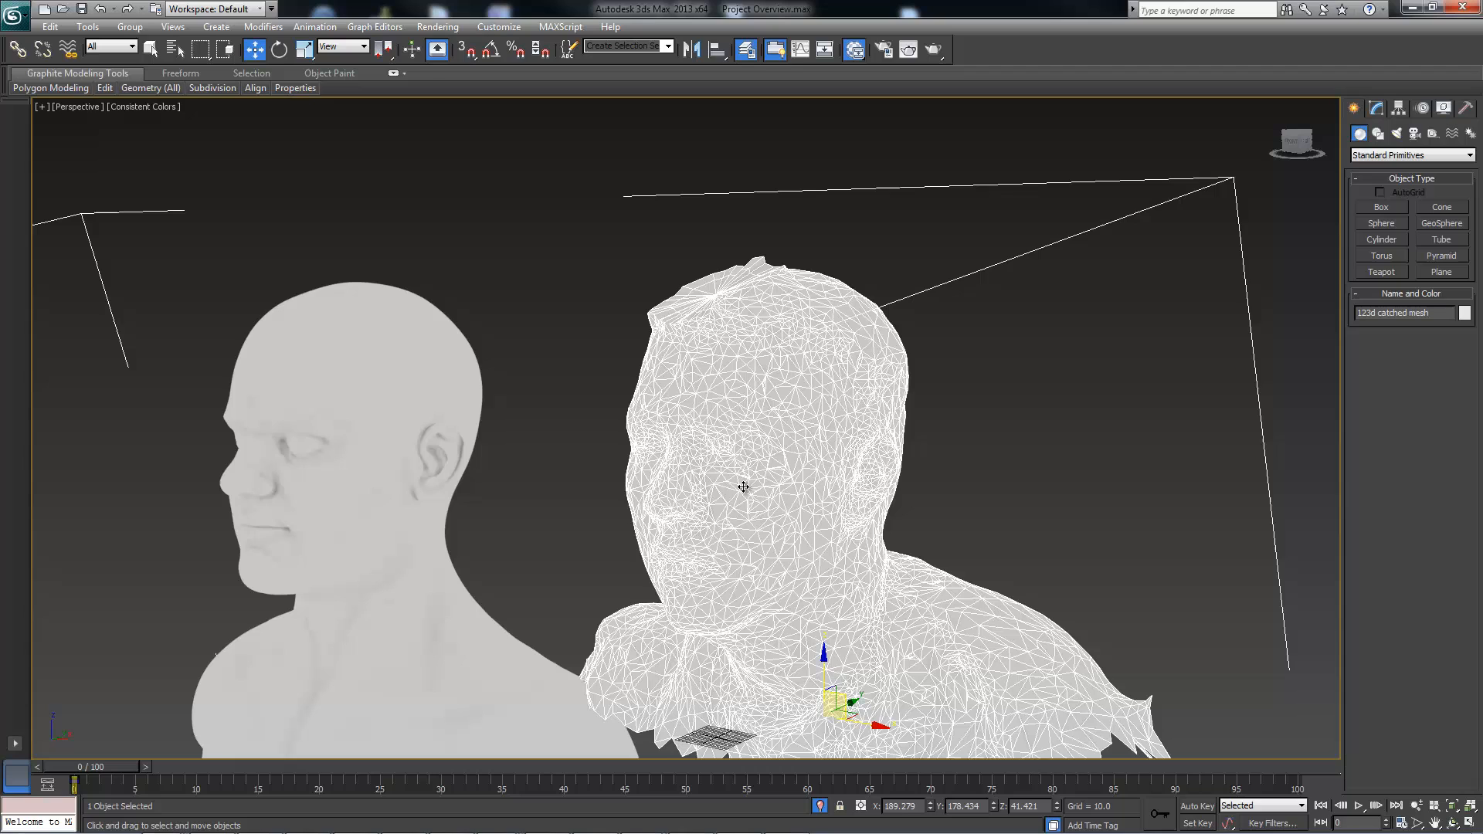
{"action": "mouse_move", "coordinate": [536, 414]}
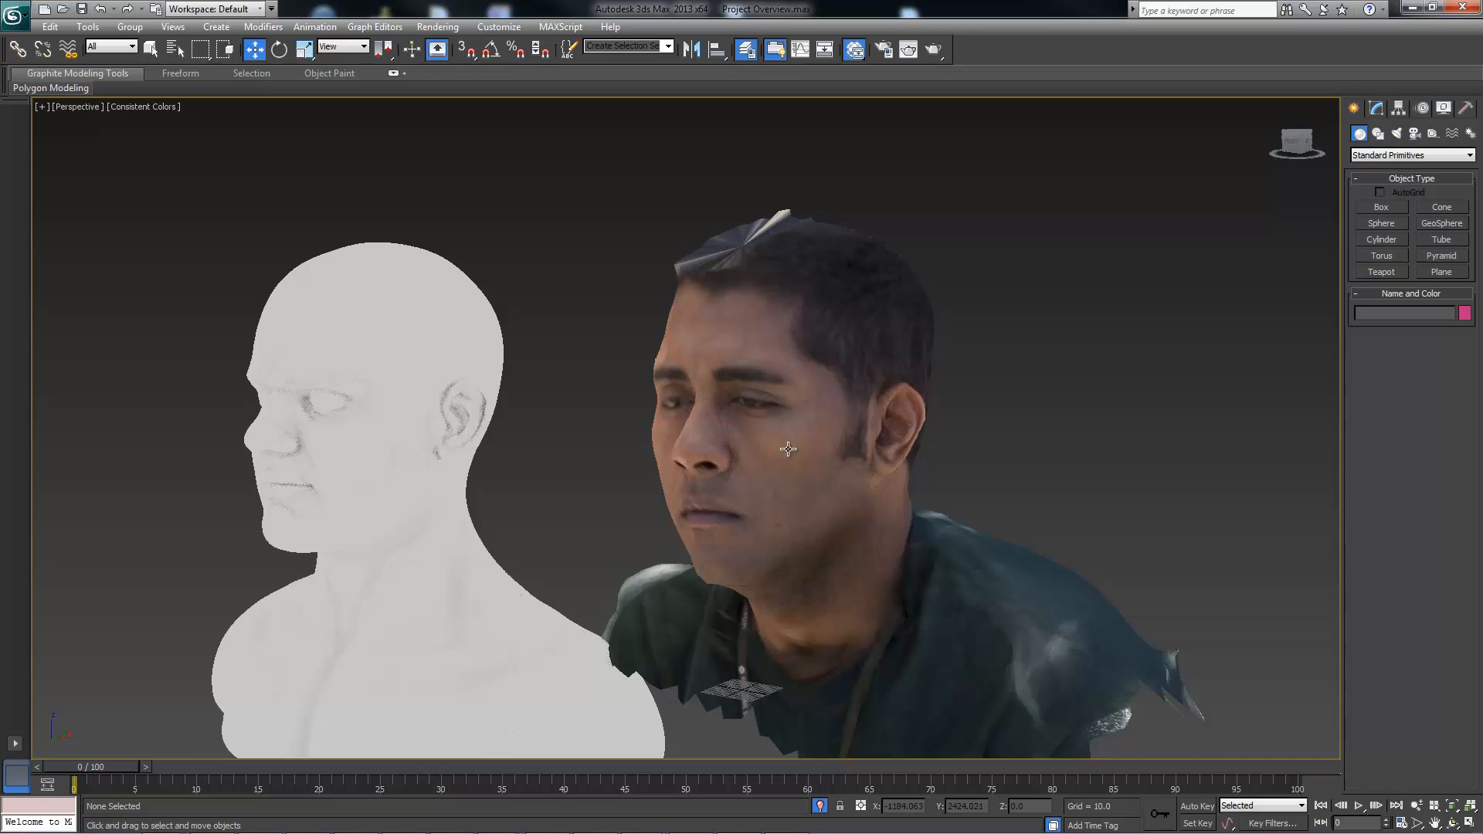
{"action": "mouse_move", "coordinate": [622, 362]}
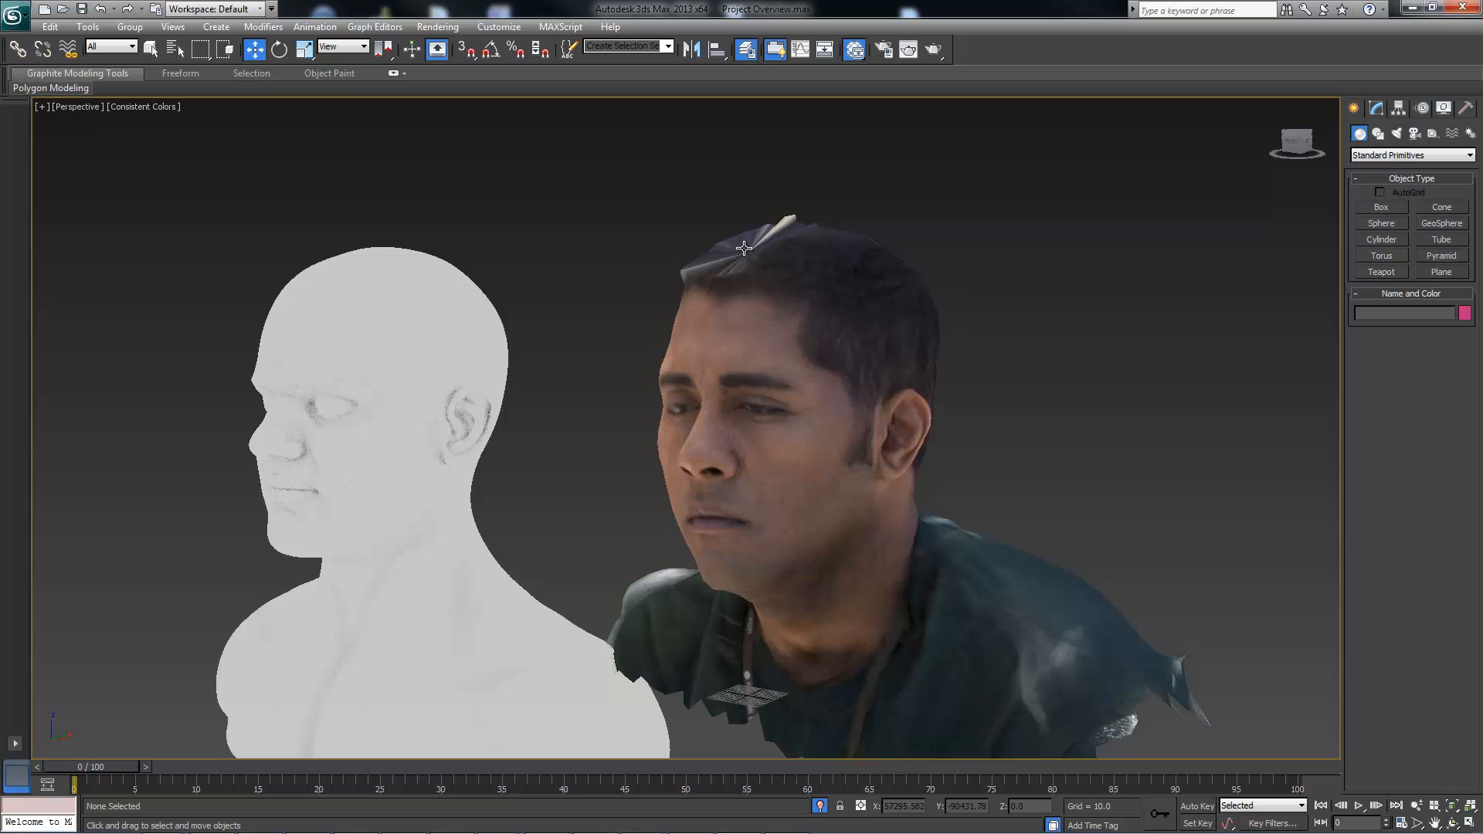
{"action": "mouse_move", "coordinate": [678, 395]}
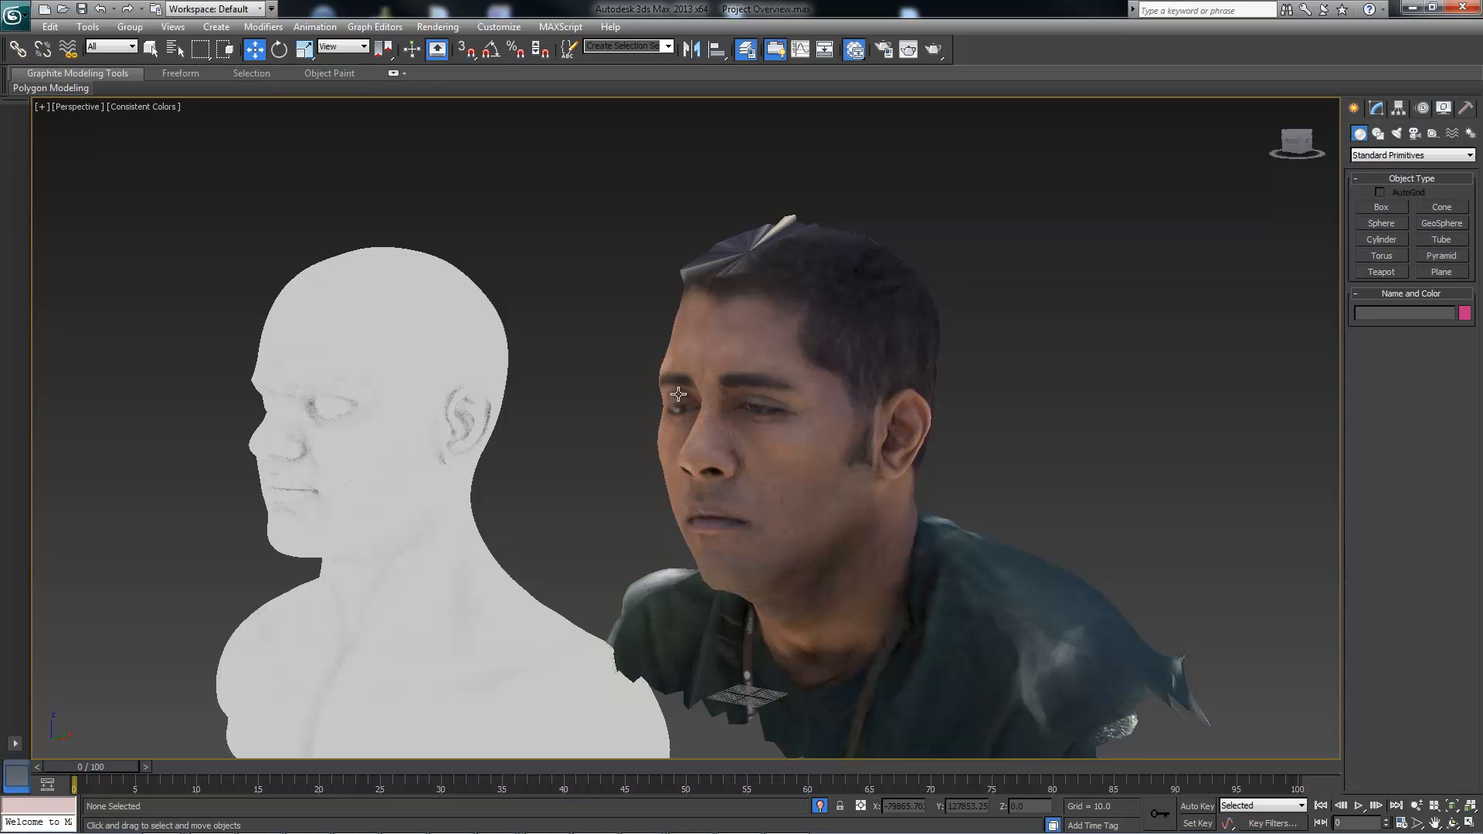
{"action": "mouse_move", "coordinate": [650, 353]}
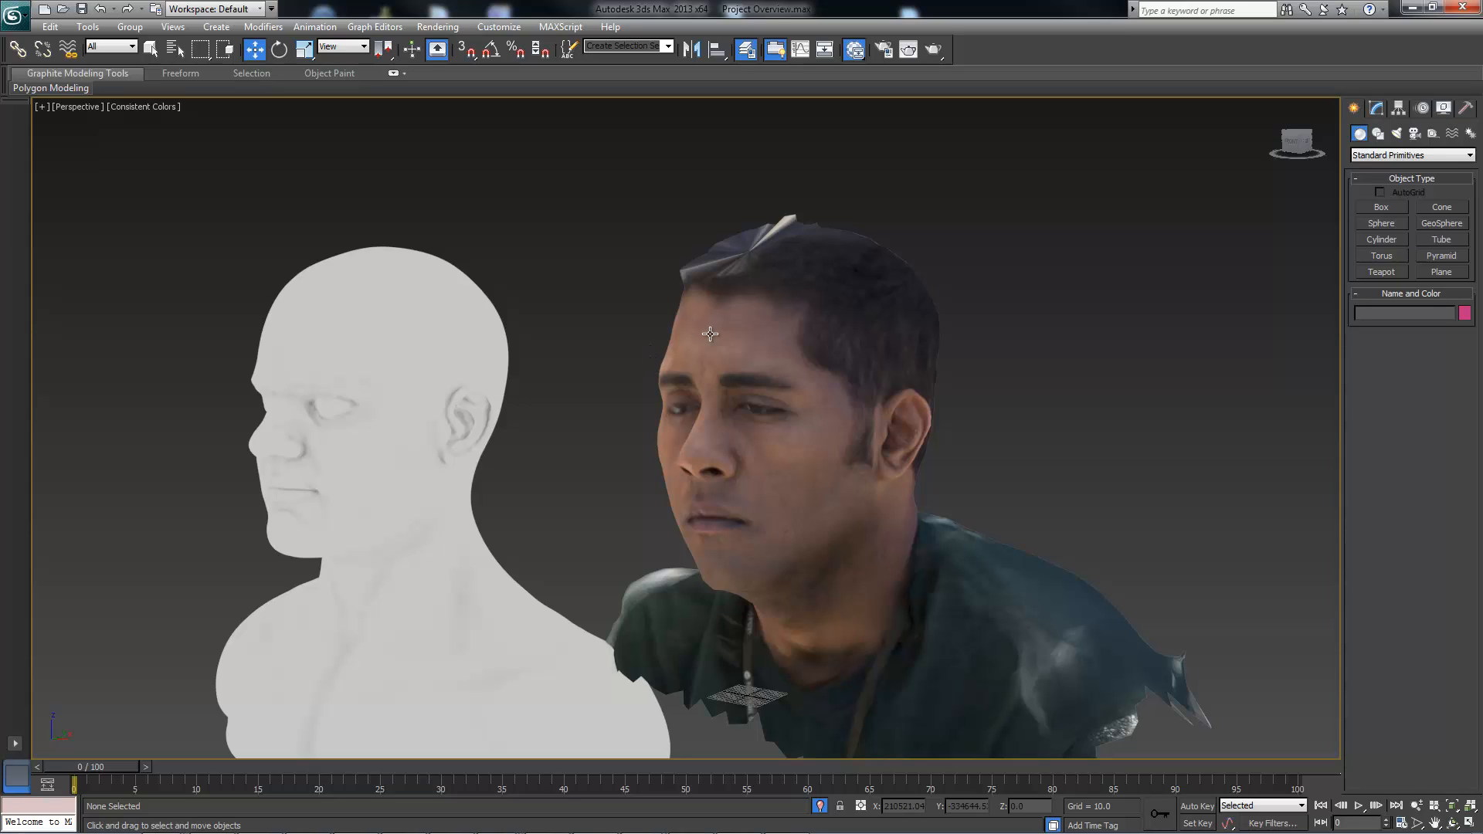
{"action": "mouse_move", "coordinate": [460, 404]}
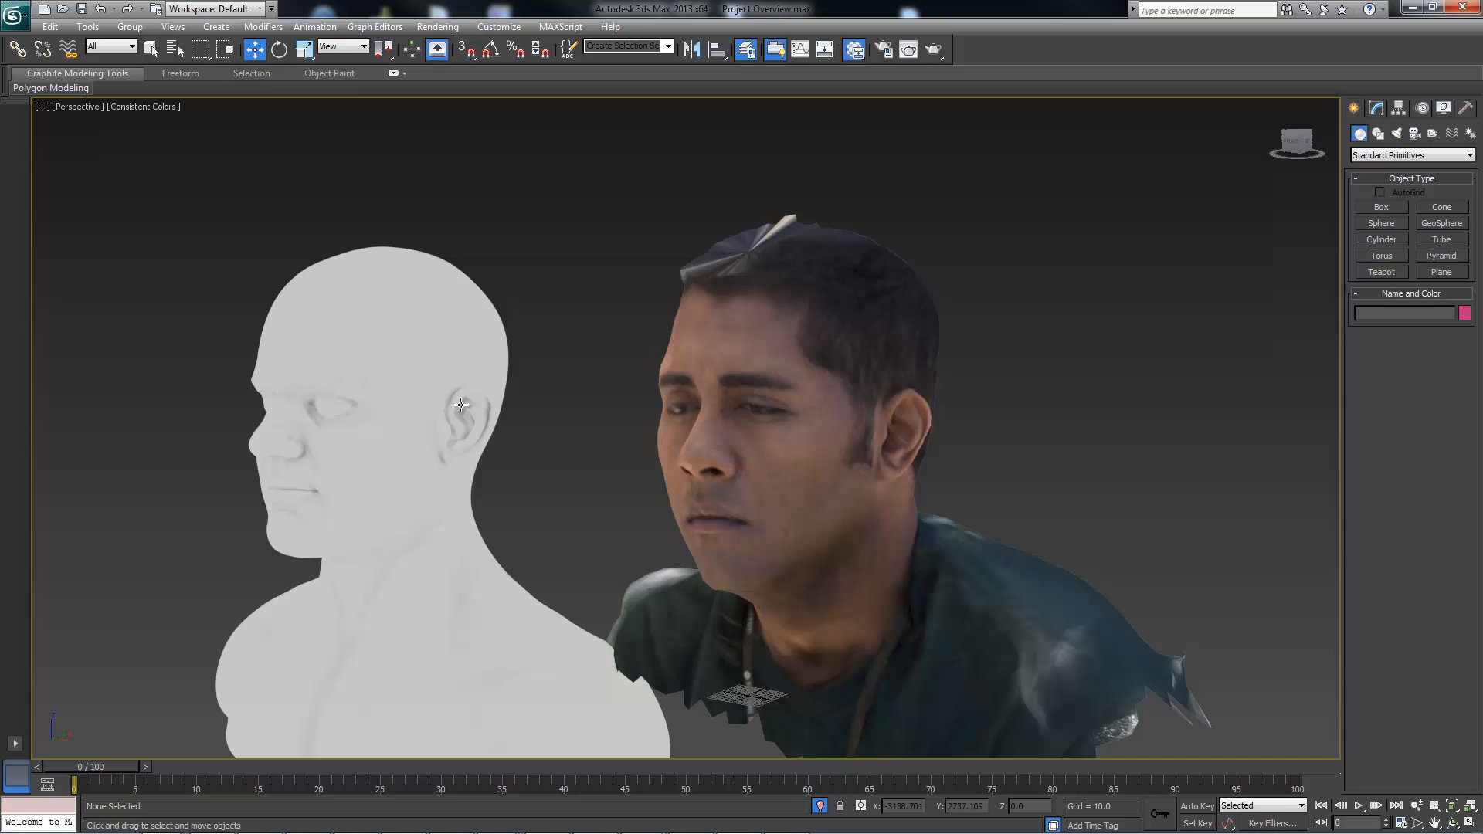
Step: Deselect the scan so both busts display their skin and clothing textures
{"action": "left_click", "coordinate": [378, 425]}
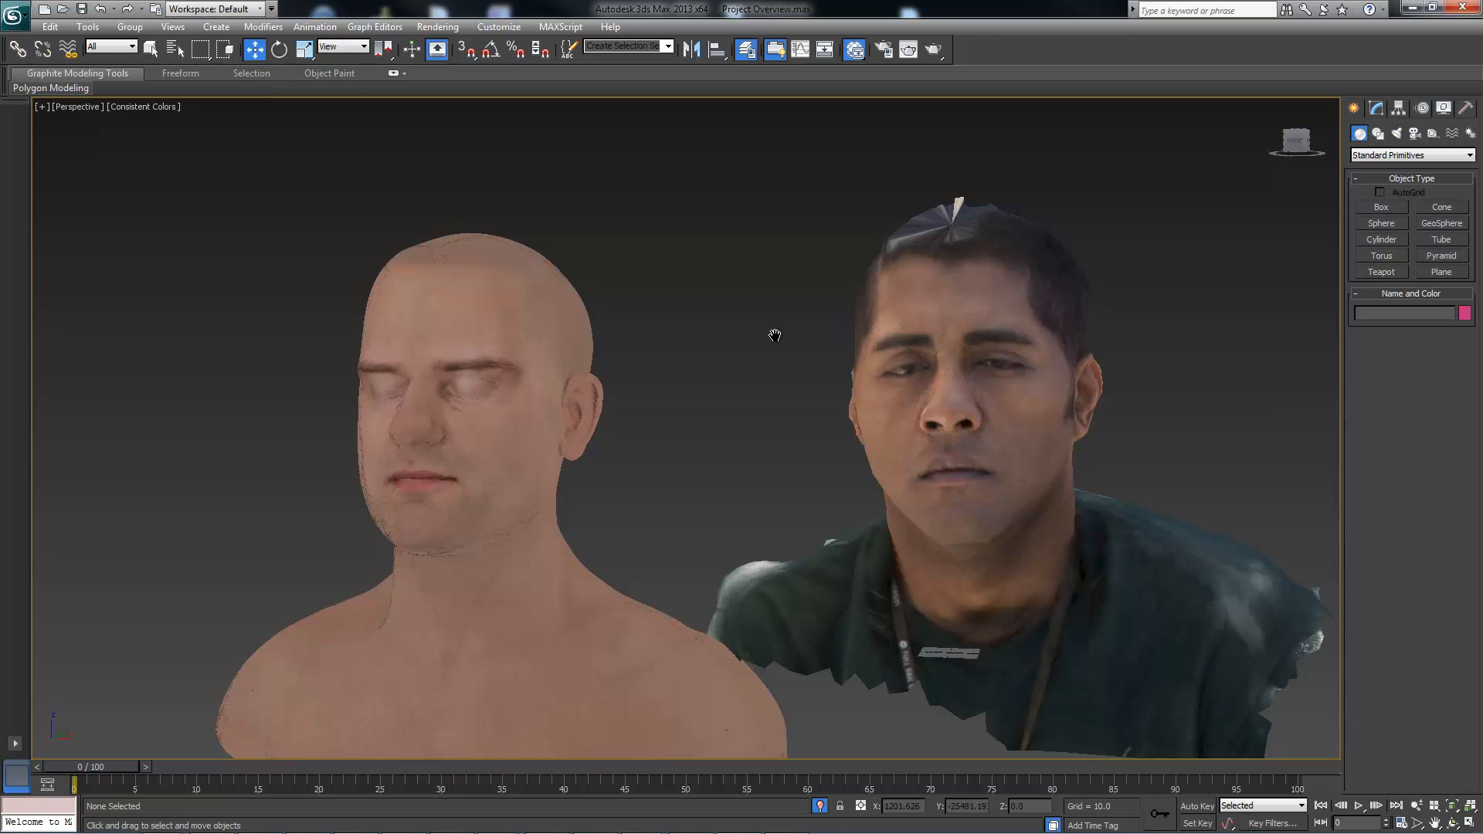
Step: Add an Unwrap UVW modifier above Edit Poly on the 123d catched mesh and select its faces
{"action": "left_click", "coordinate": [946, 378]}
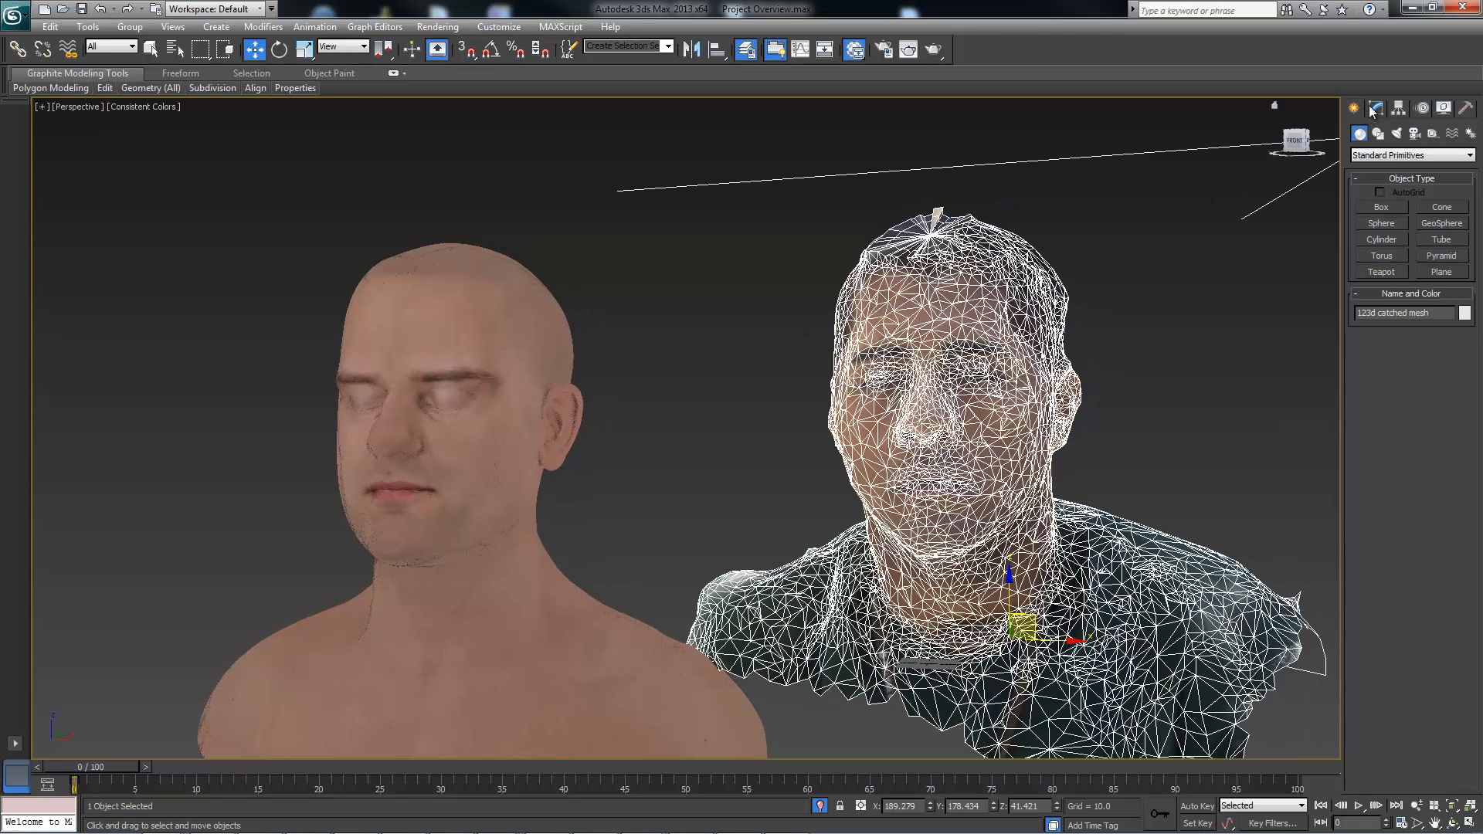
{"action": "left_click", "coordinate": [1374, 106]}
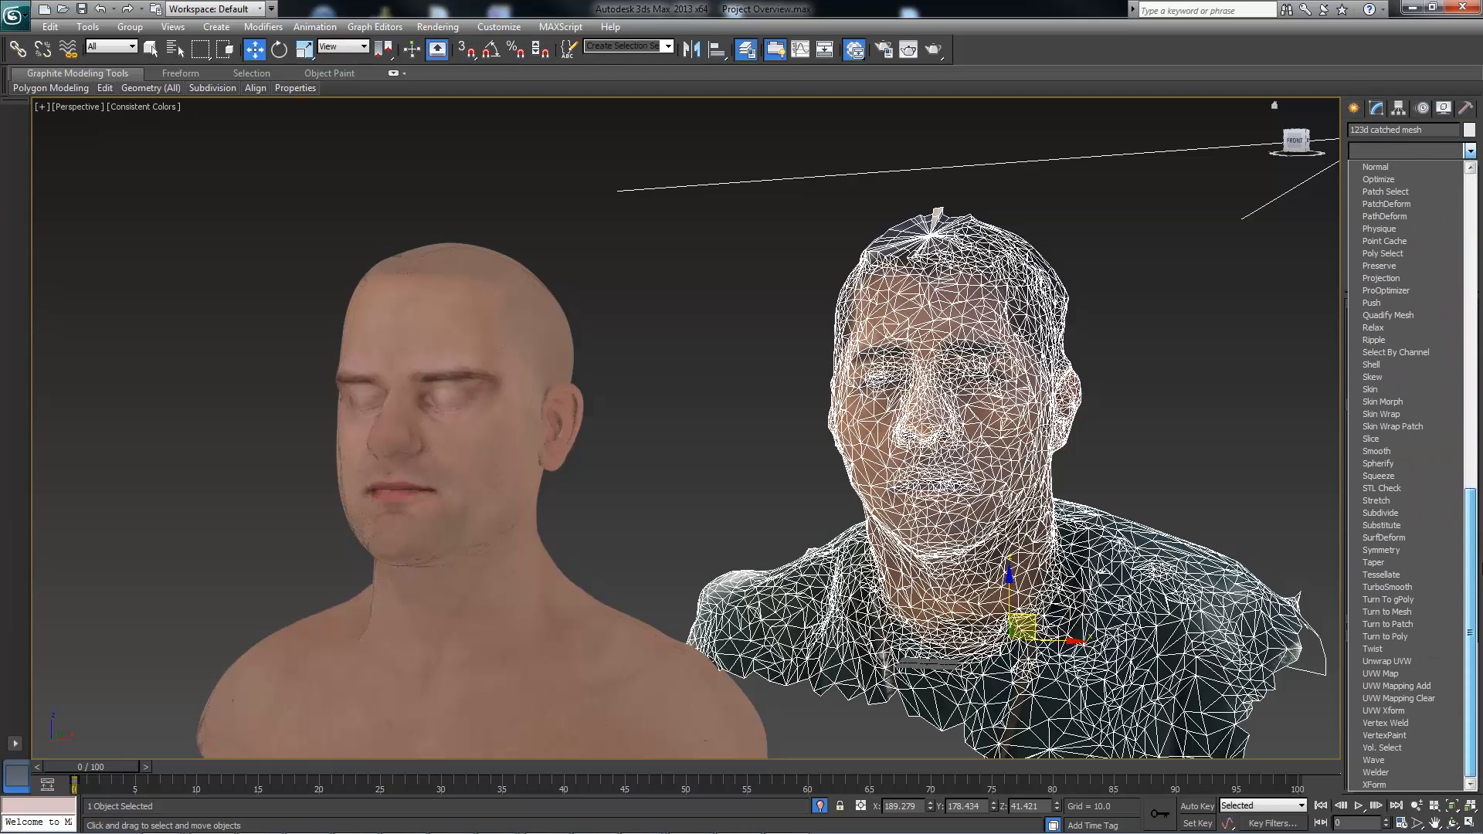
{"action": "mouse_move", "coordinate": [1405, 660]}
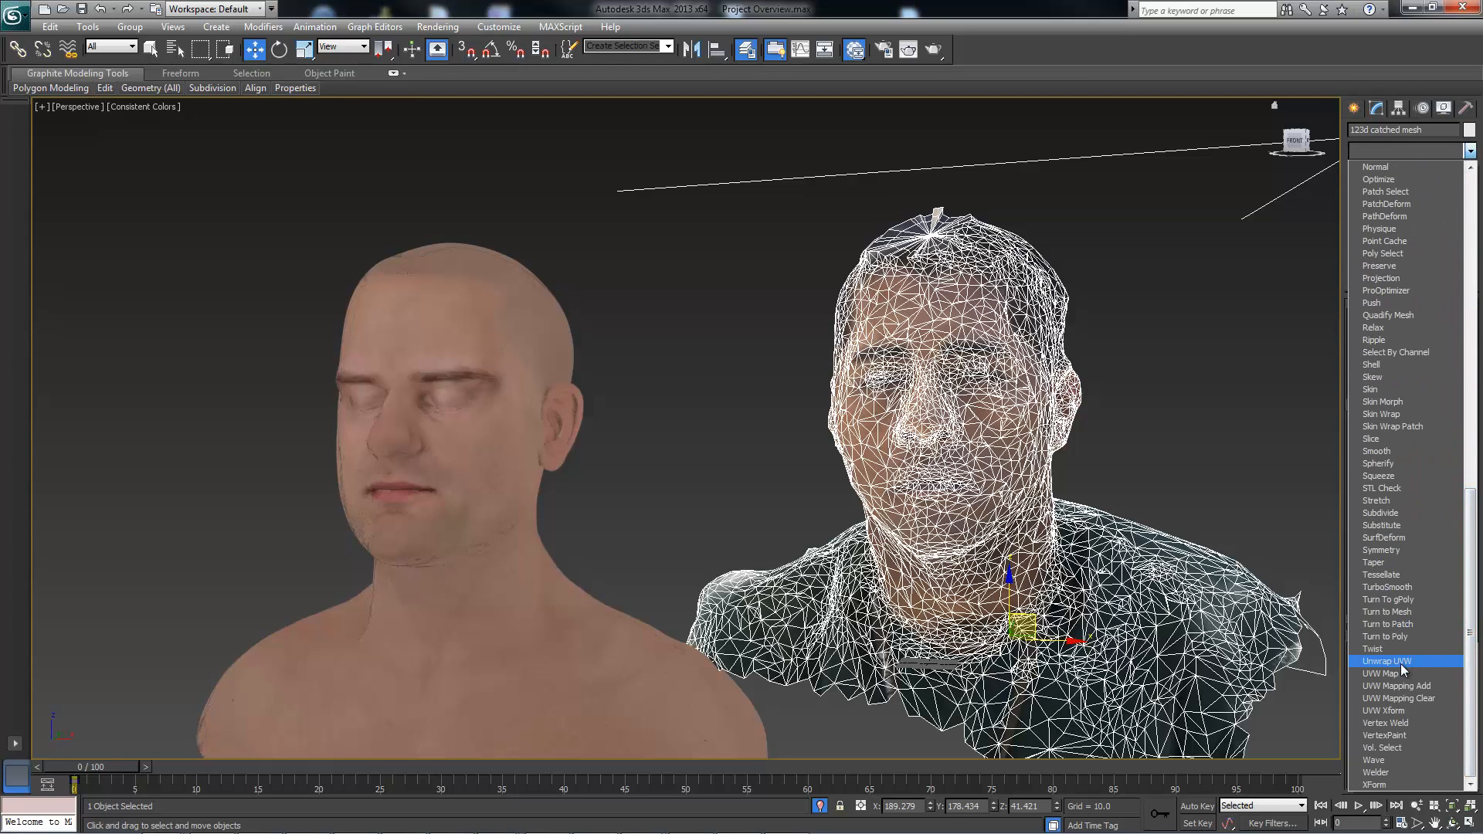
{"action": "left_click", "coordinate": [1387, 660]}
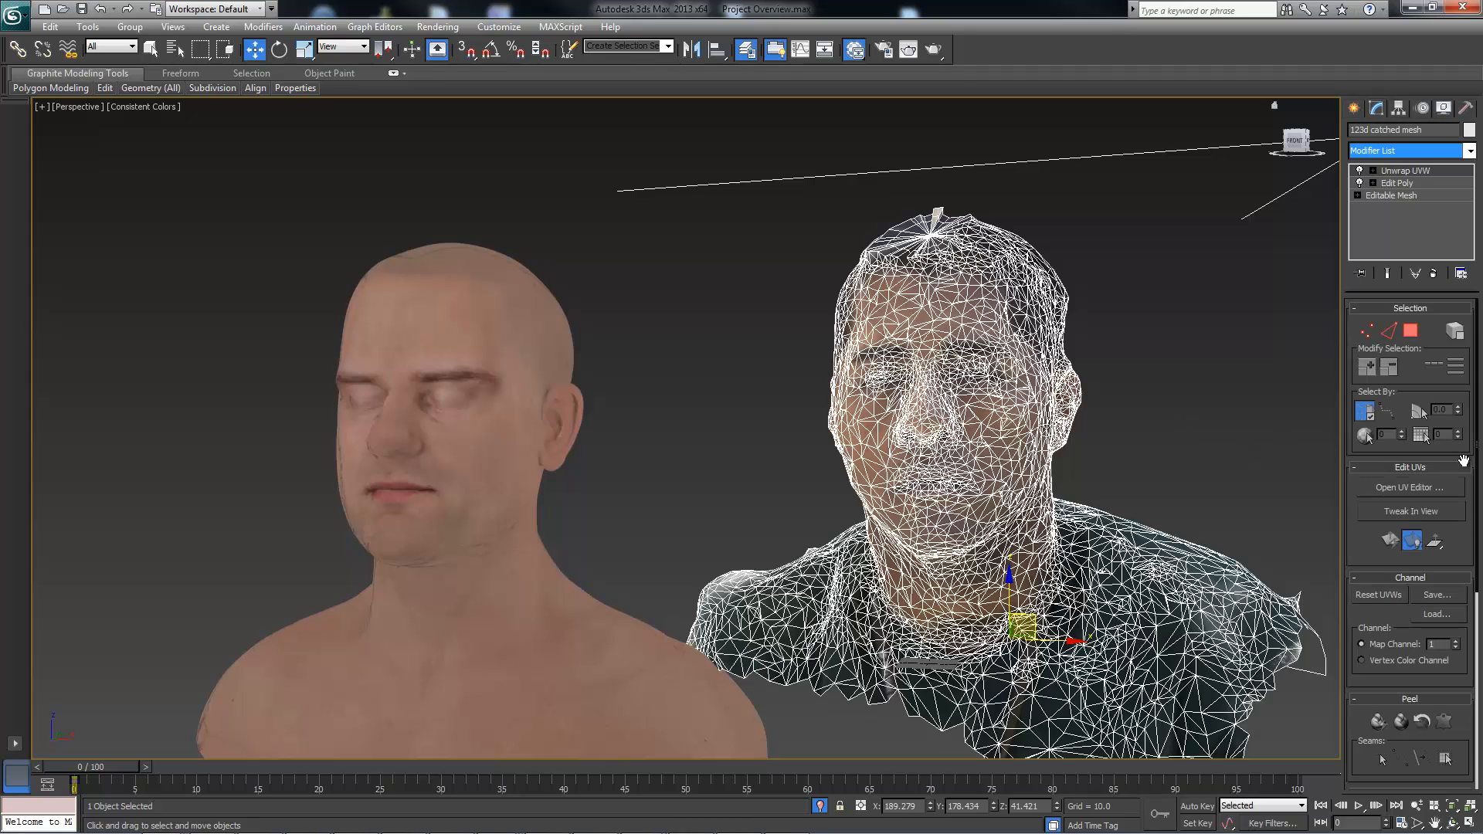
{"action": "left_click", "coordinate": [1408, 488]}
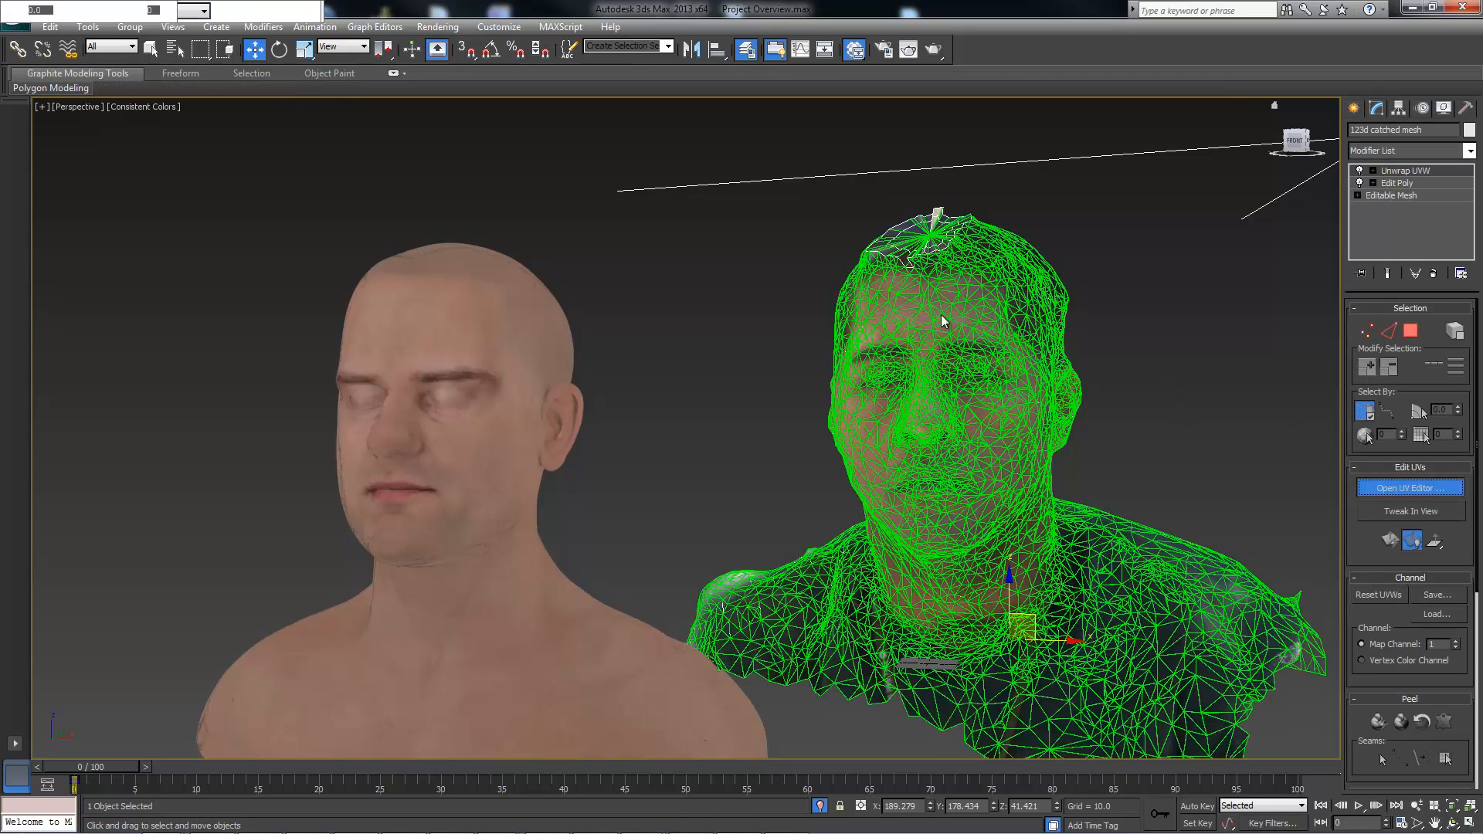
Step: Open the scan's UV editor and show Map #1 behind the UV islands
{"action": "left_click", "coordinate": [1408, 488]}
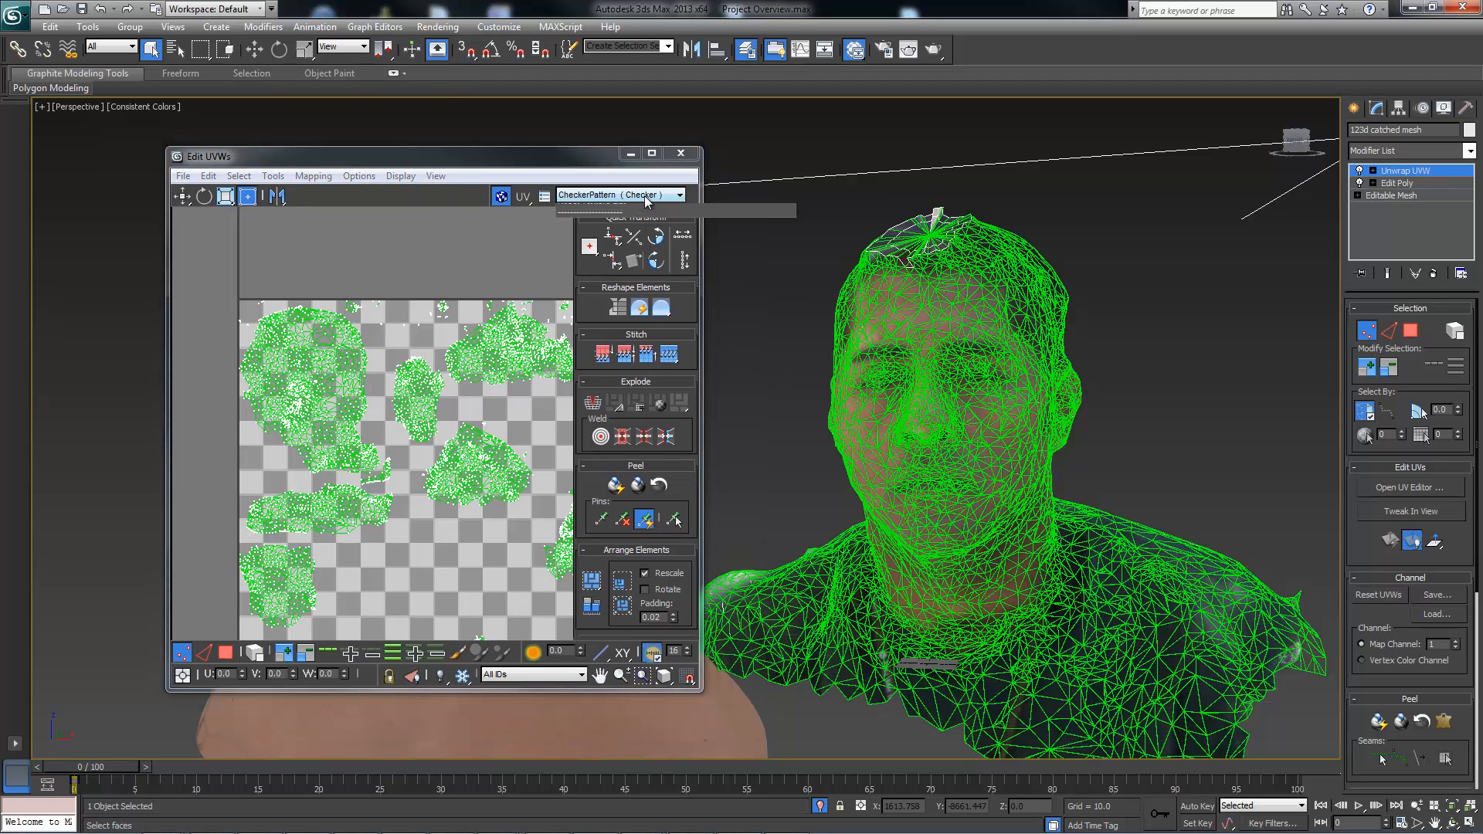
{"action": "left_click", "coordinate": [678, 195]}
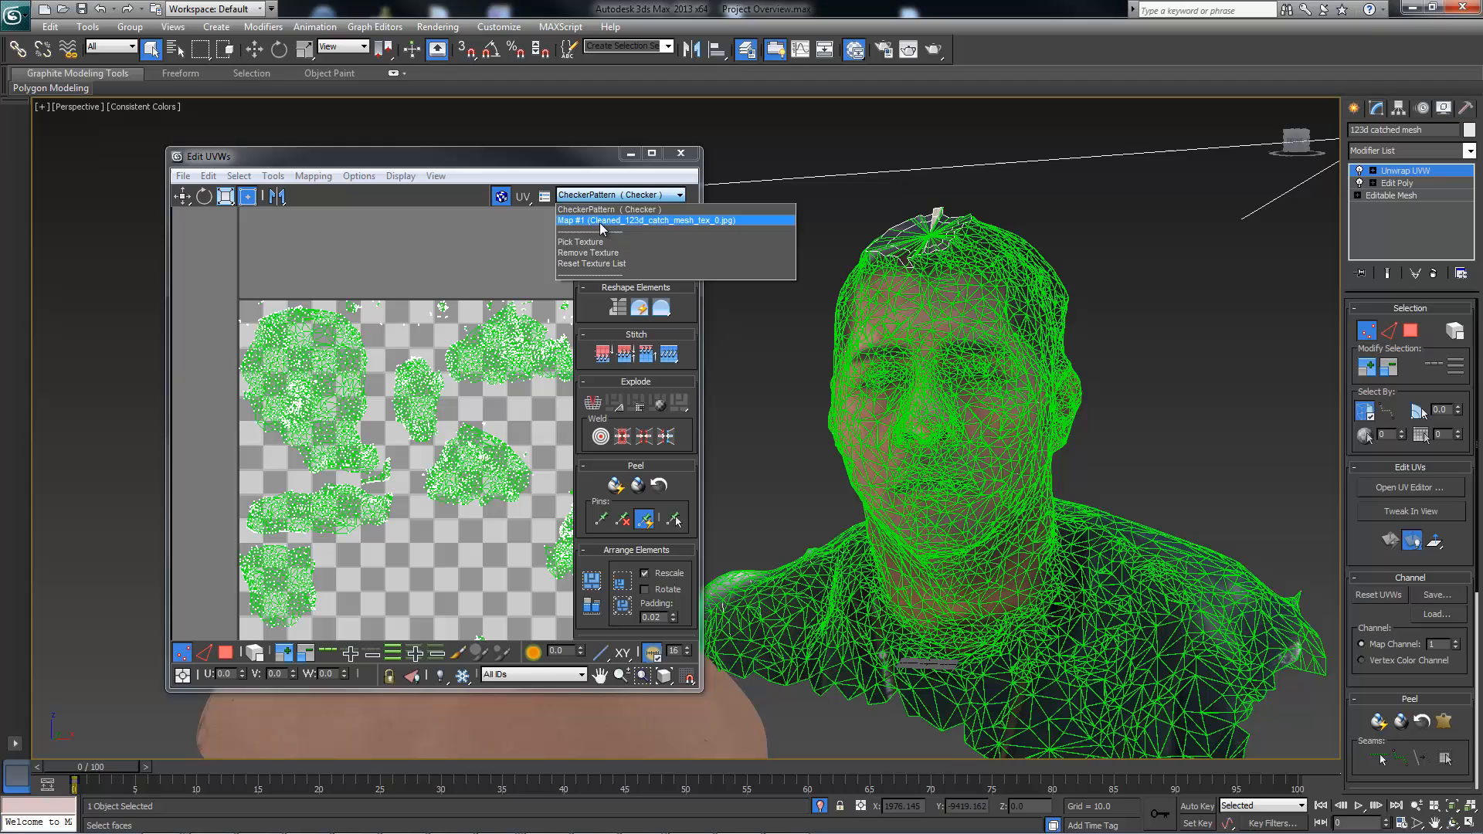
{"action": "left_click", "coordinate": [671, 220]}
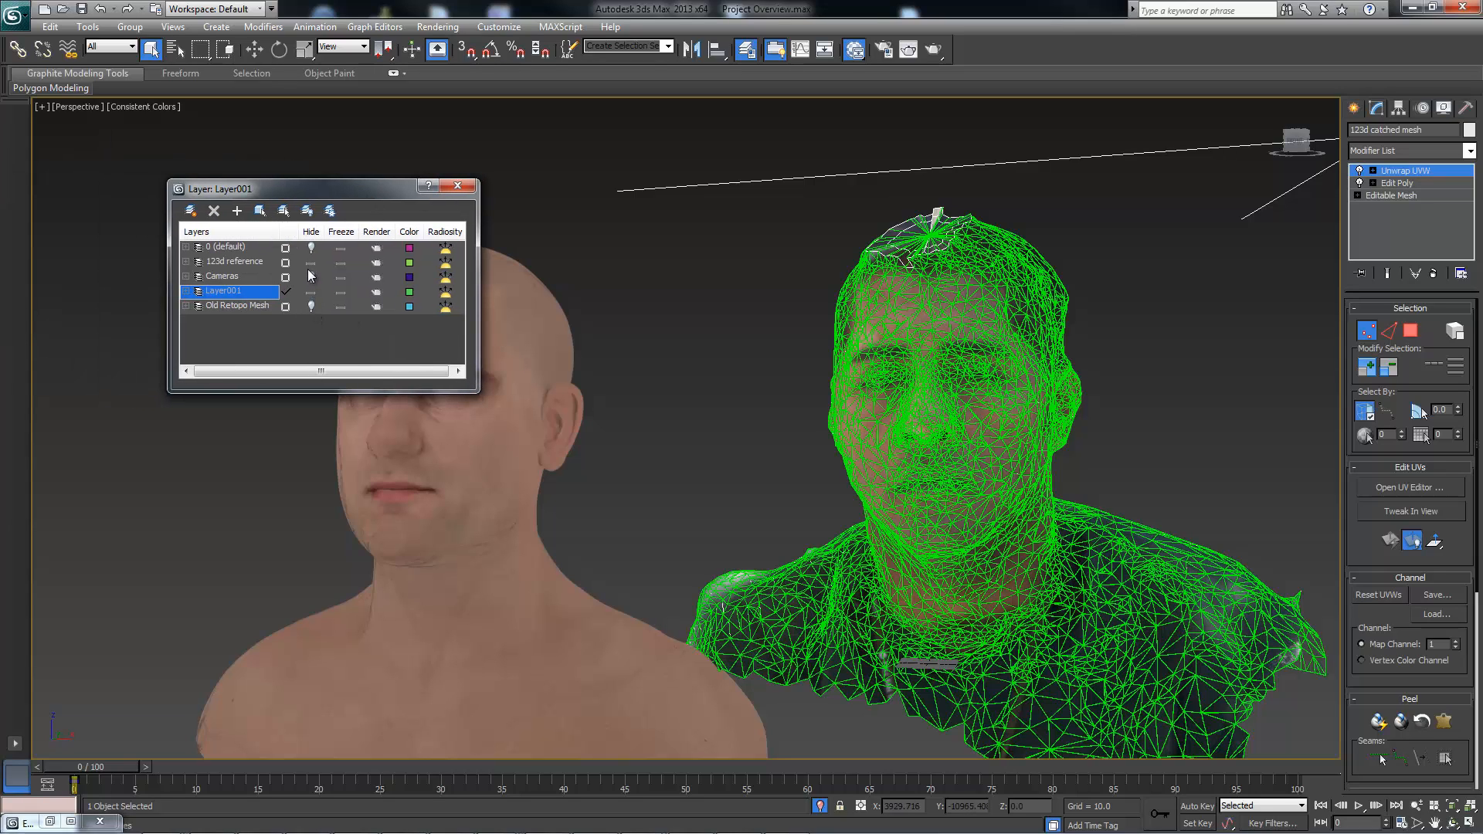
Step: Hide the textured bust layer and the raw scan reference layer in the Layer Manager
{"action": "left_click", "coordinate": [310, 262]}
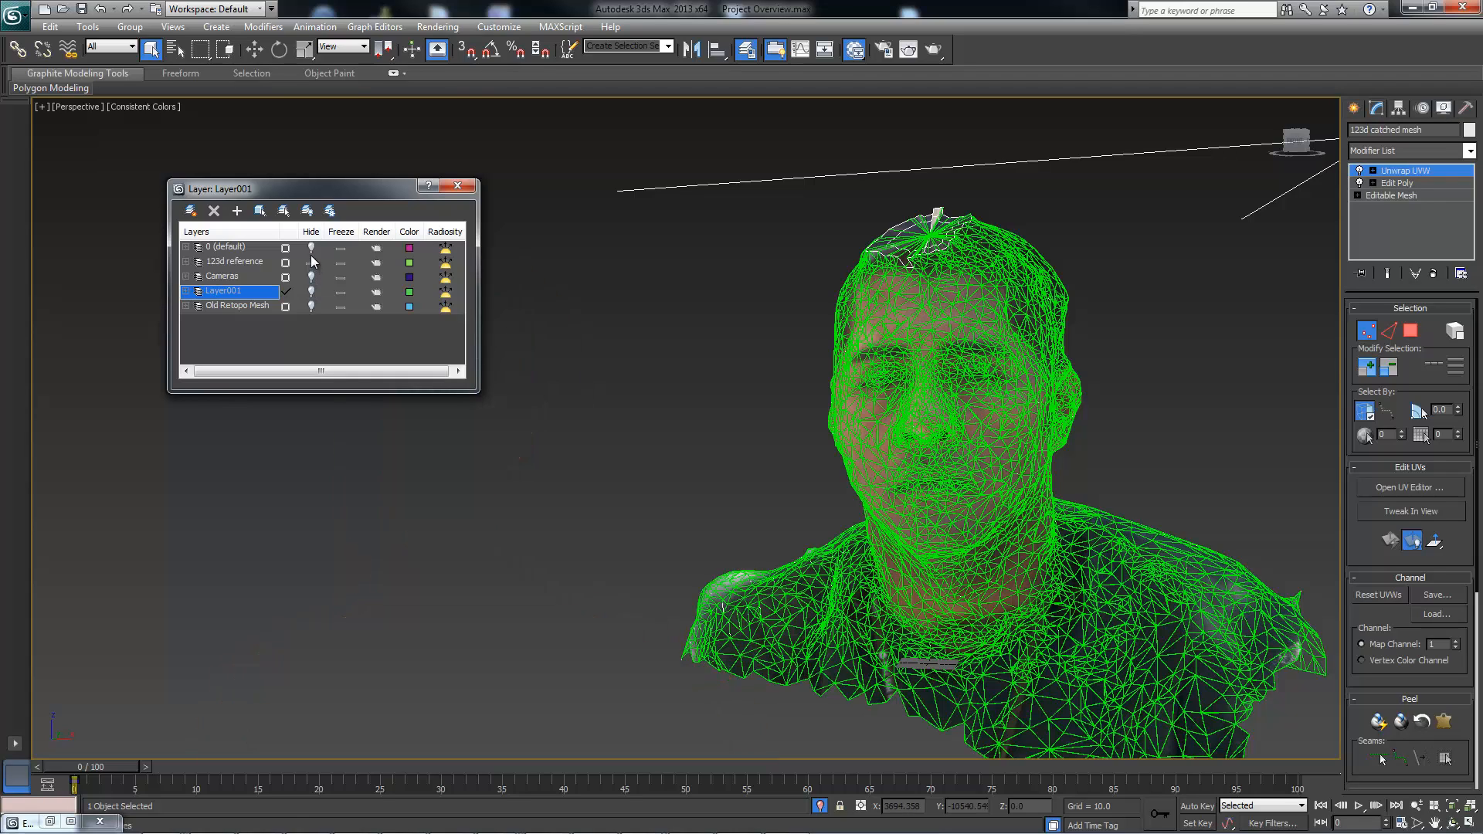
{"action": "left_click", "coordinate": [227, 247]}
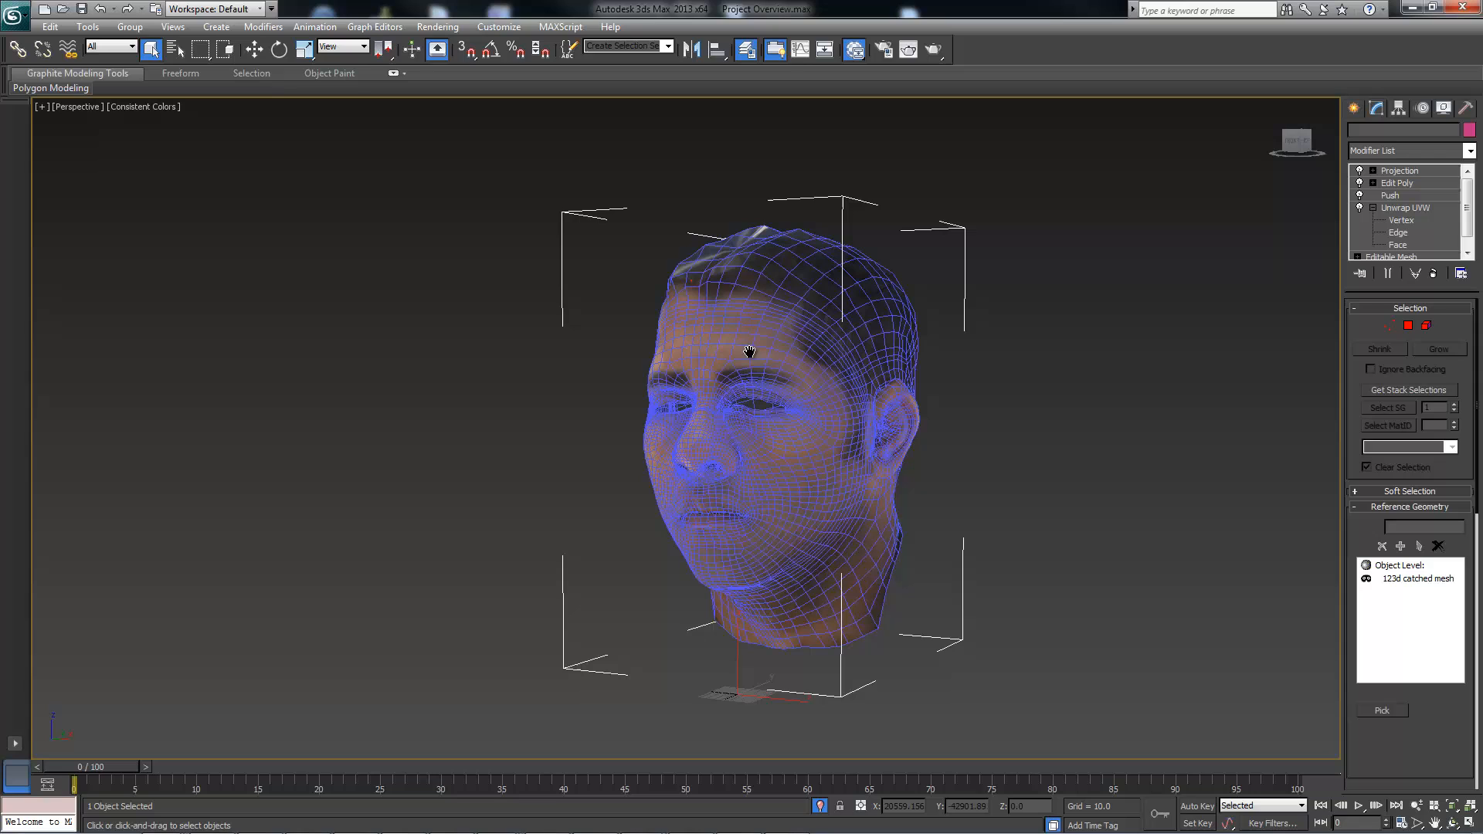
Step: Zoom in on the Retopo_Mesh head and accept the topology dependency warning
{"action": "scroll", "scroll_direction": "up", "scroll_amount": 3}
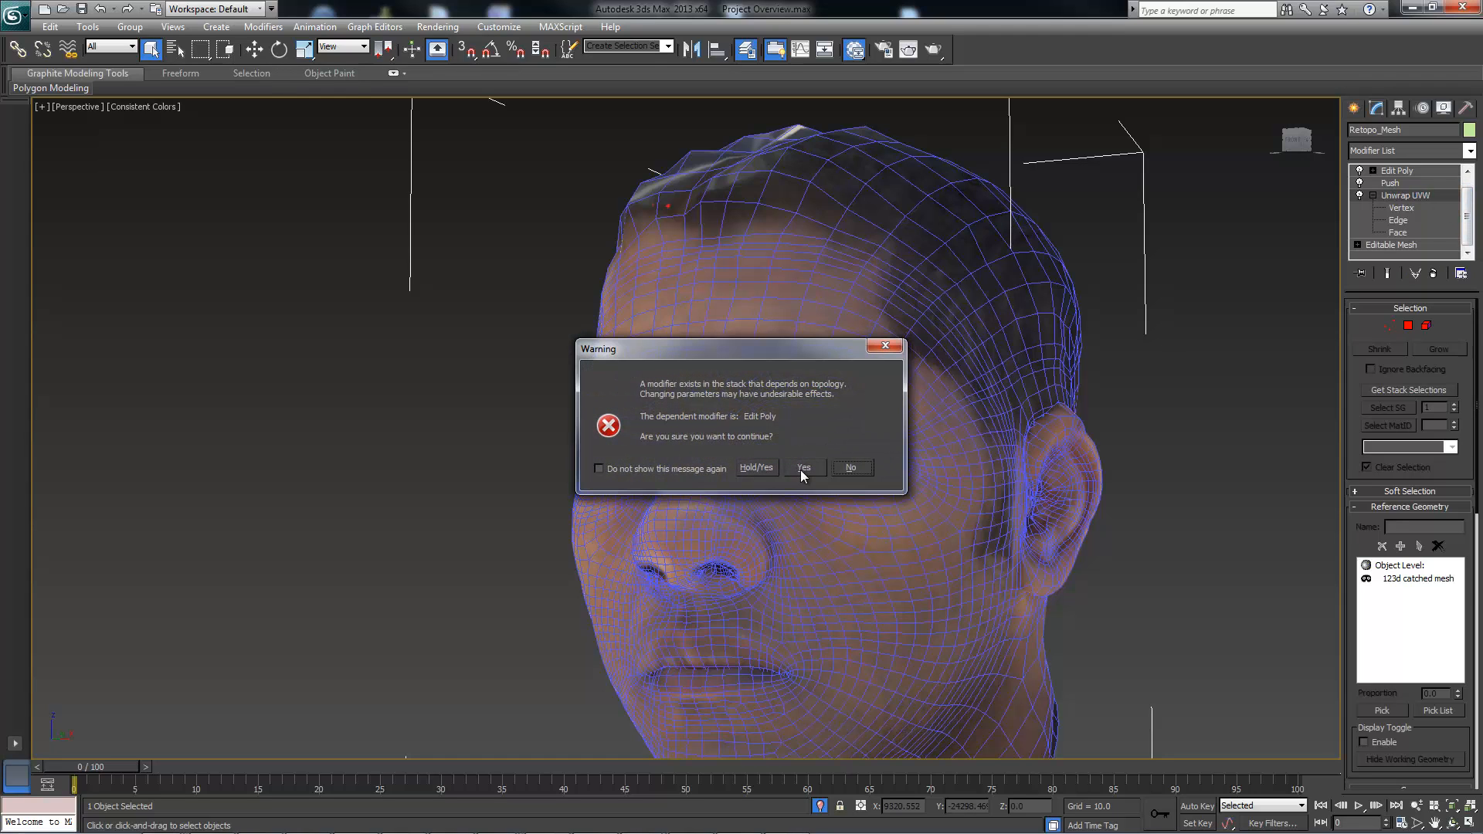
{"action": "left_click", "coordinate": [803, 467]}
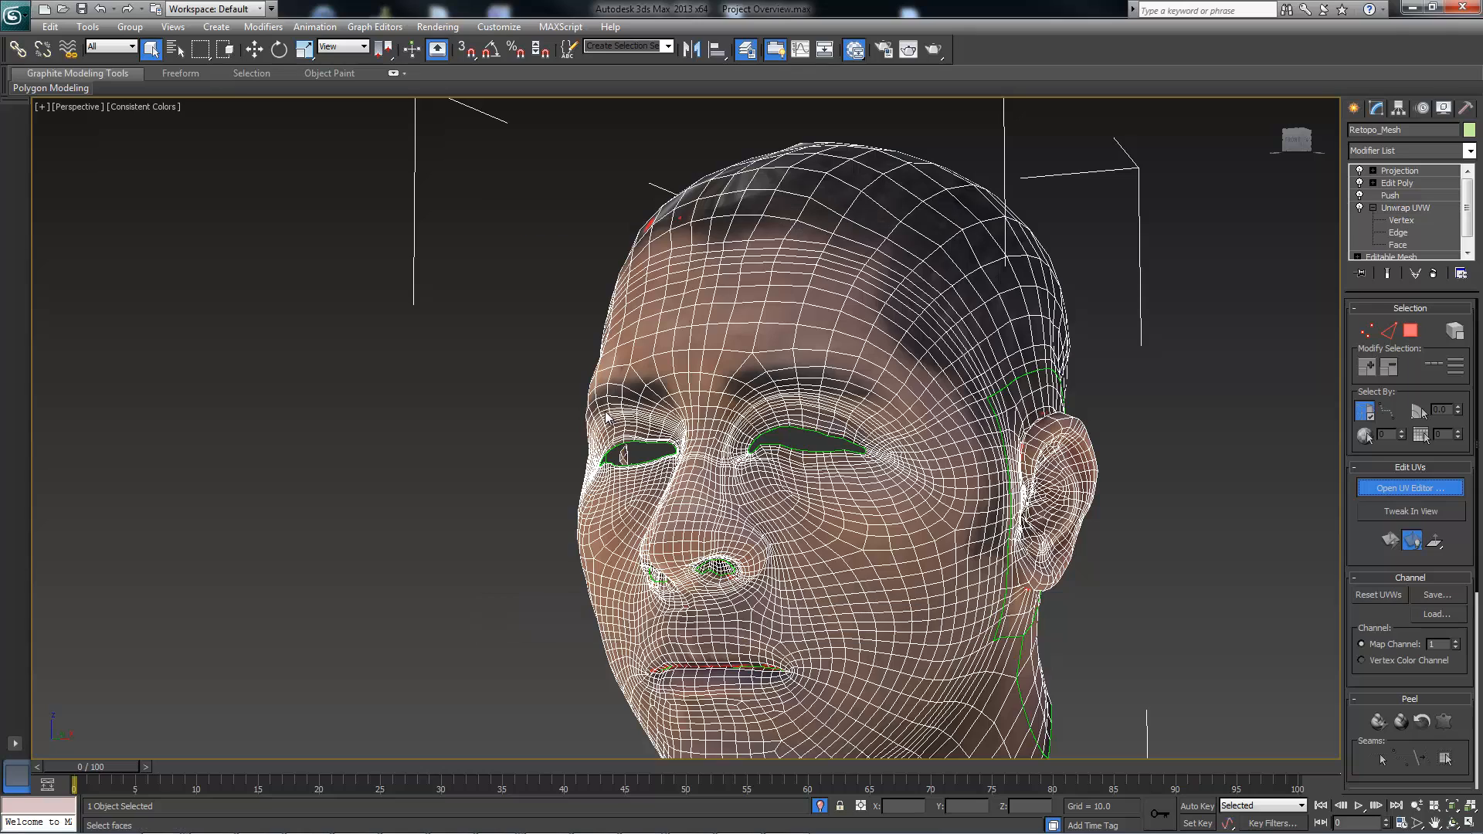
{"action": "left_click", "coordinate": [1408, 488]}
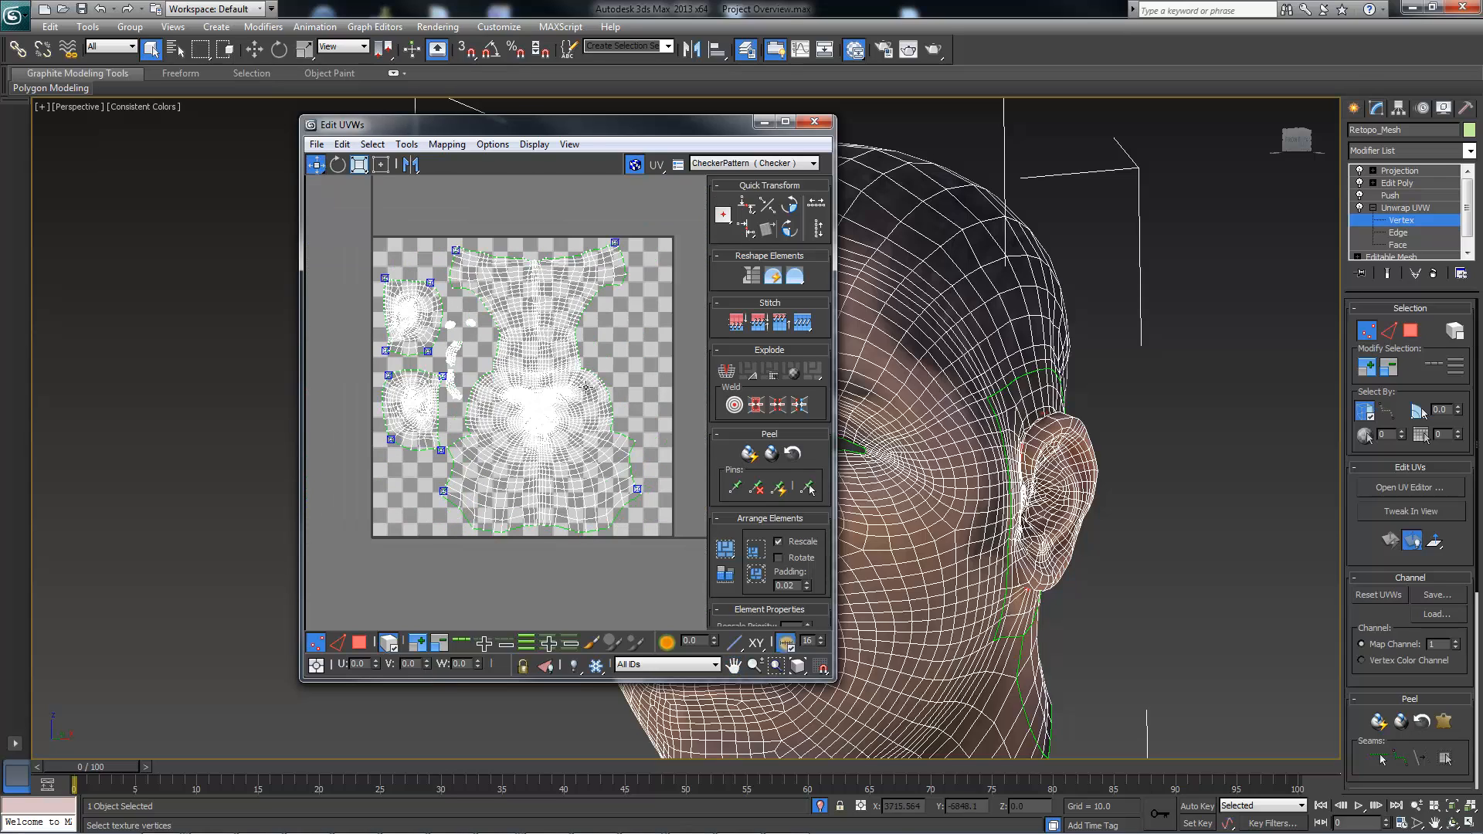
{"action": "mouse_move", "coordinate": [586, 522]}
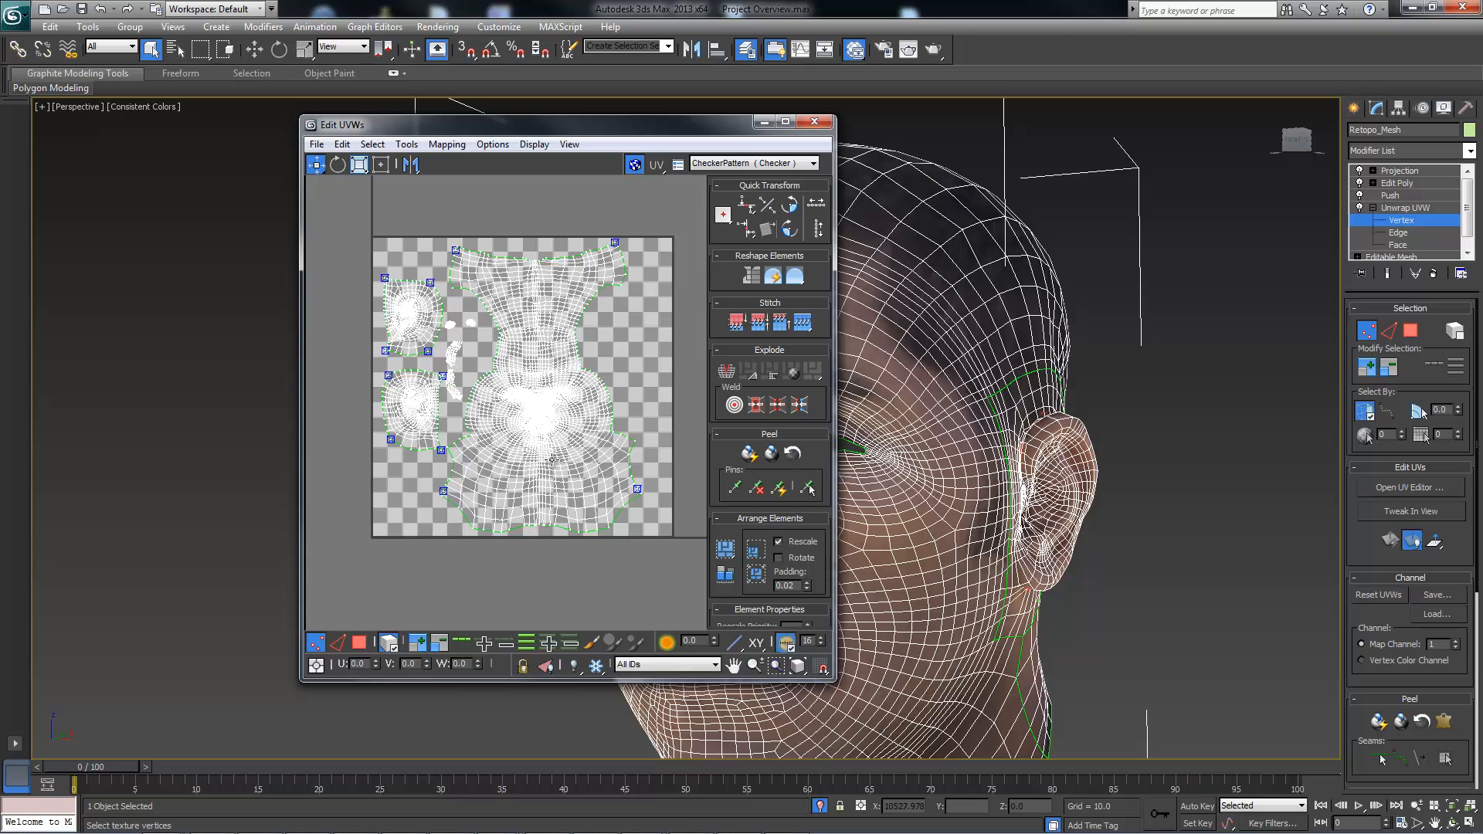
{"action": "mouse_move", "coordinate": [605, 551]}
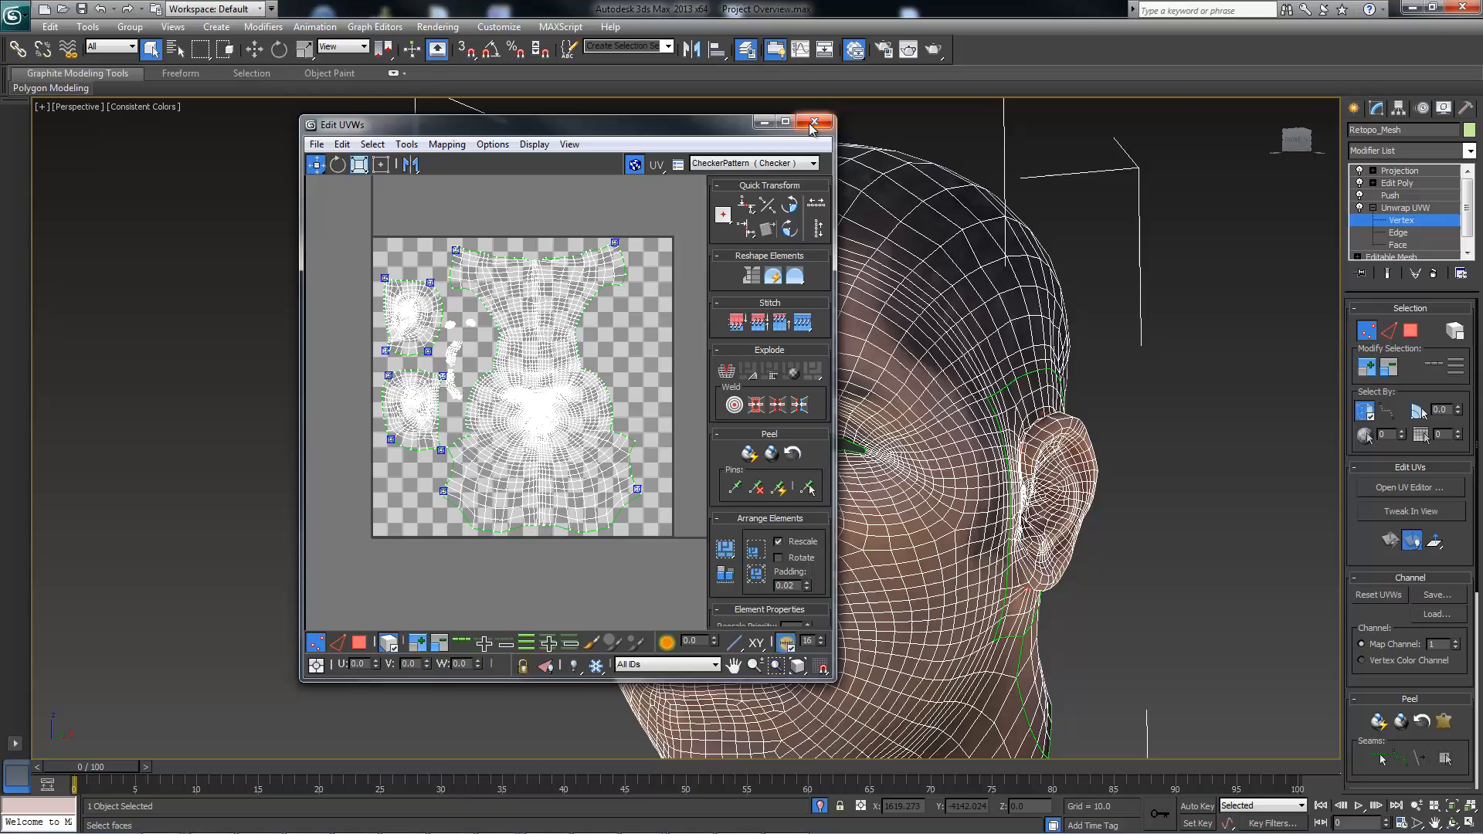
{"action": "left_click", "coordinate": [814, 122]}
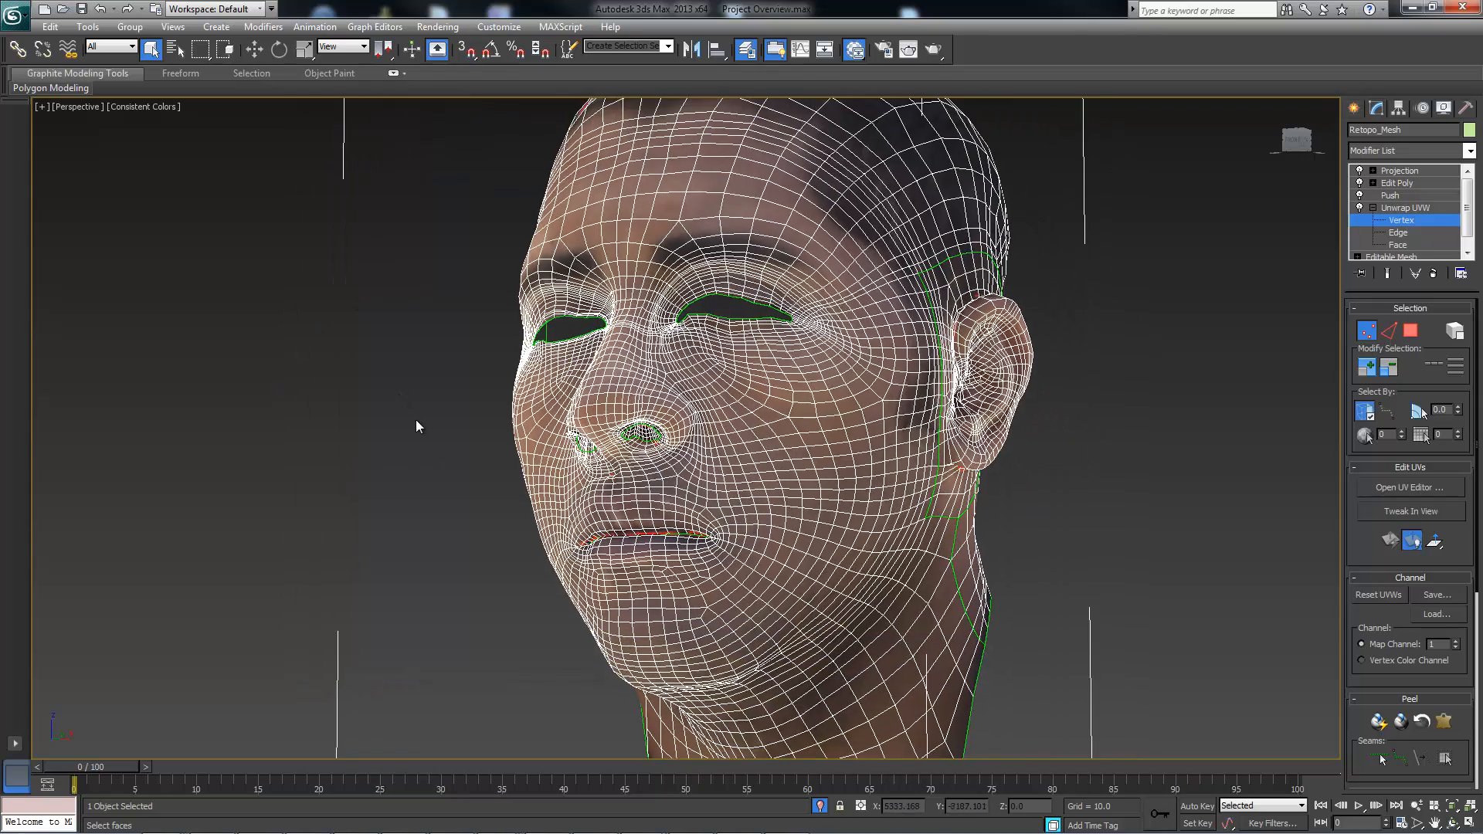